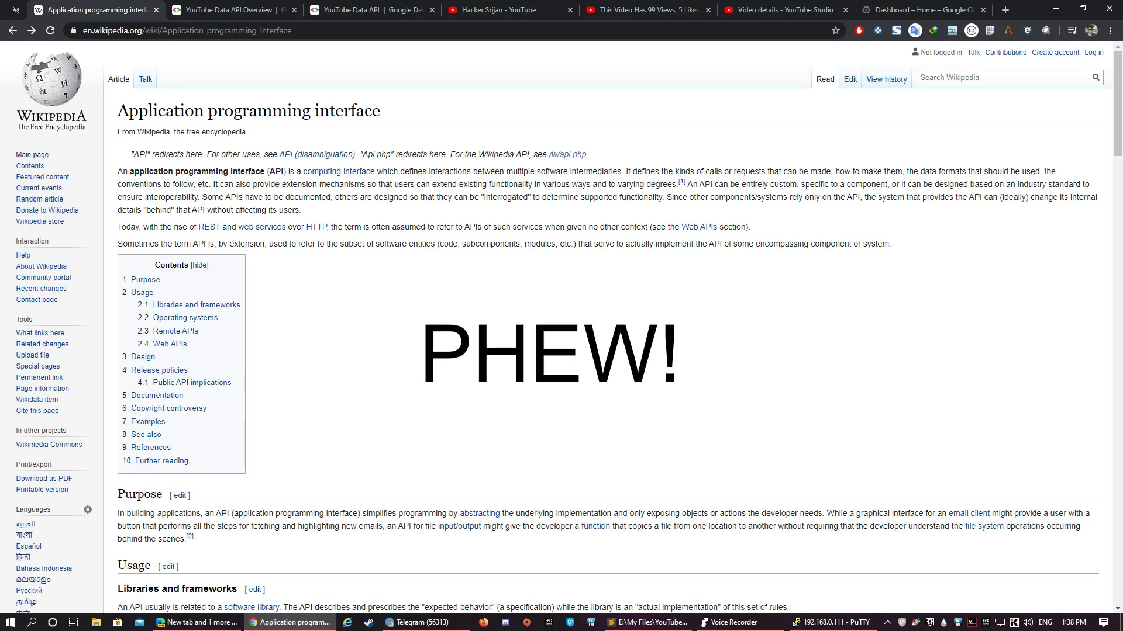
- Review the YouTube Data API docs and Wikipedia API article, then show the channel's uploaded videos
{"action": "left_click", "coordinate": [369, 9]}
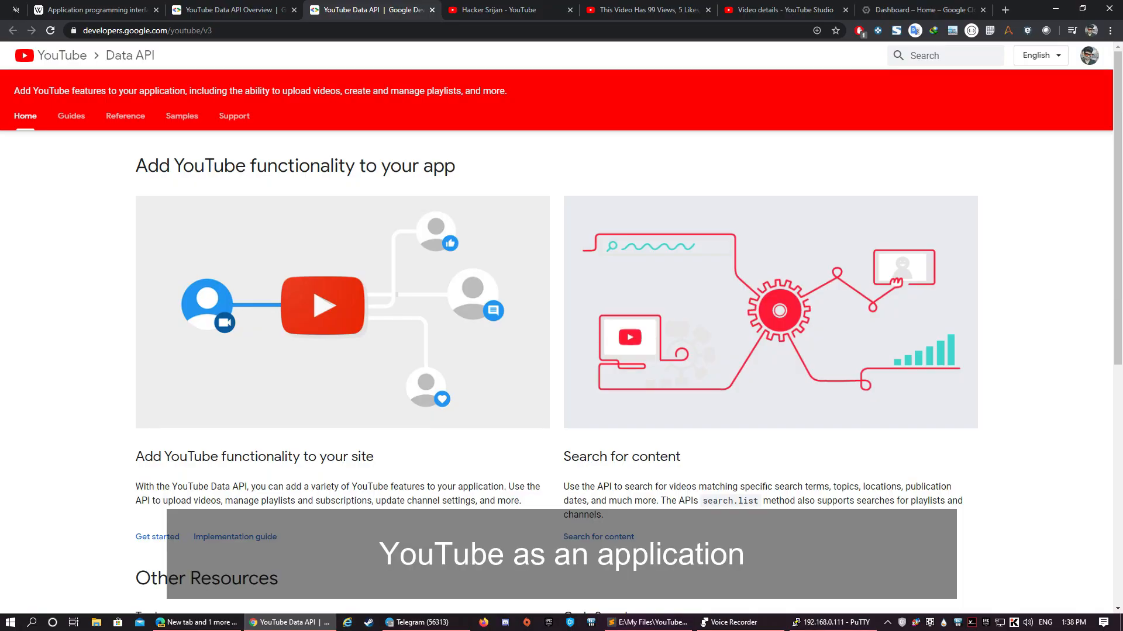
{"action": "left_click", "coordinate": [94, 10]}
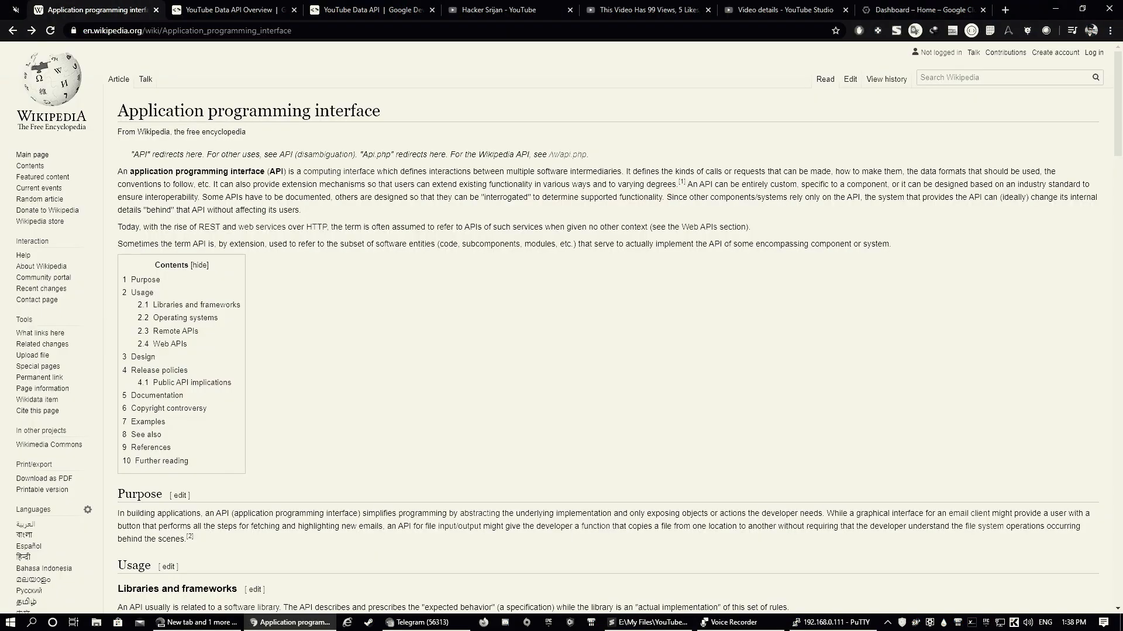
{"action": "left_click", "coordinate": [498, 10]}
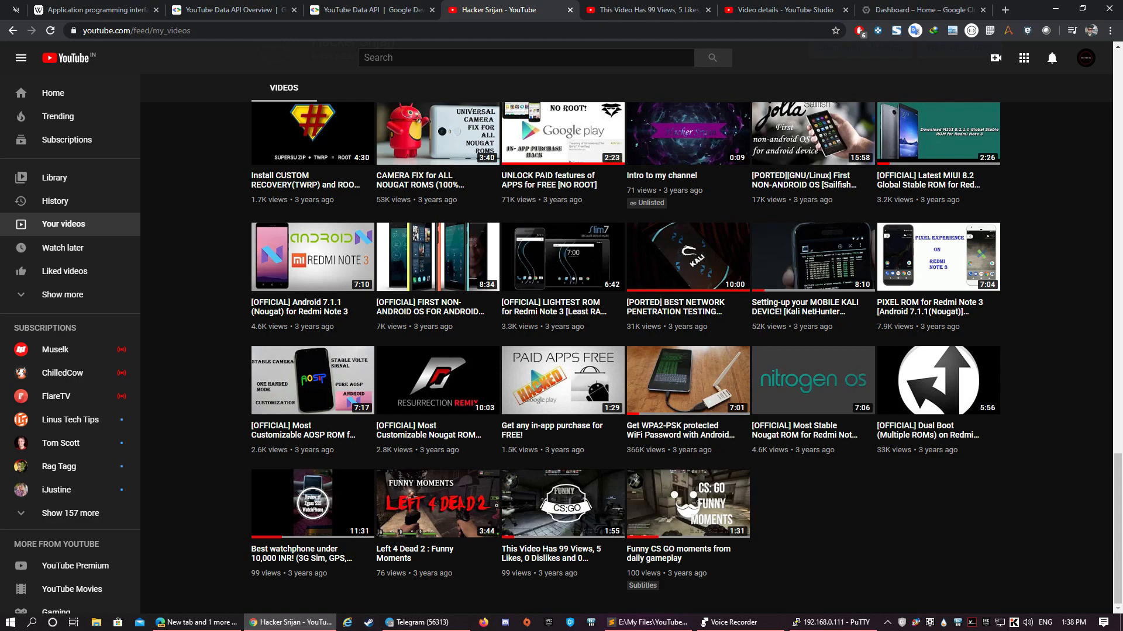
- Review the CS:GO video's stats-based title and description in Studio, then show its public watch page
{"action": "left_click", "coordinate": [994, 58]}
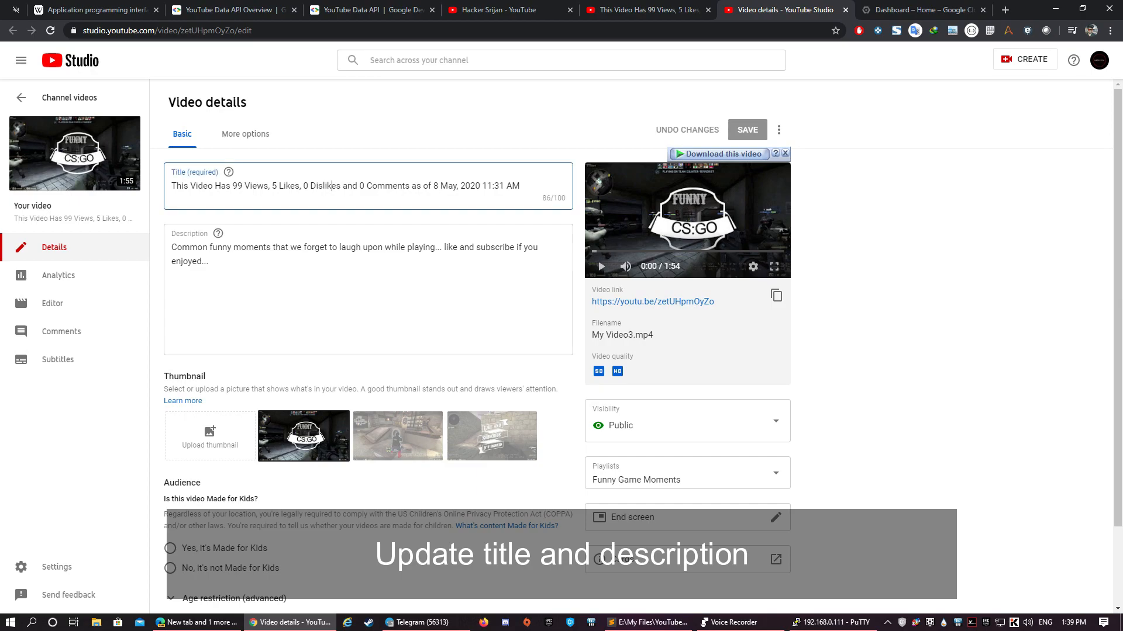
{"action": "left_click", "coordinate": [323, 262]}
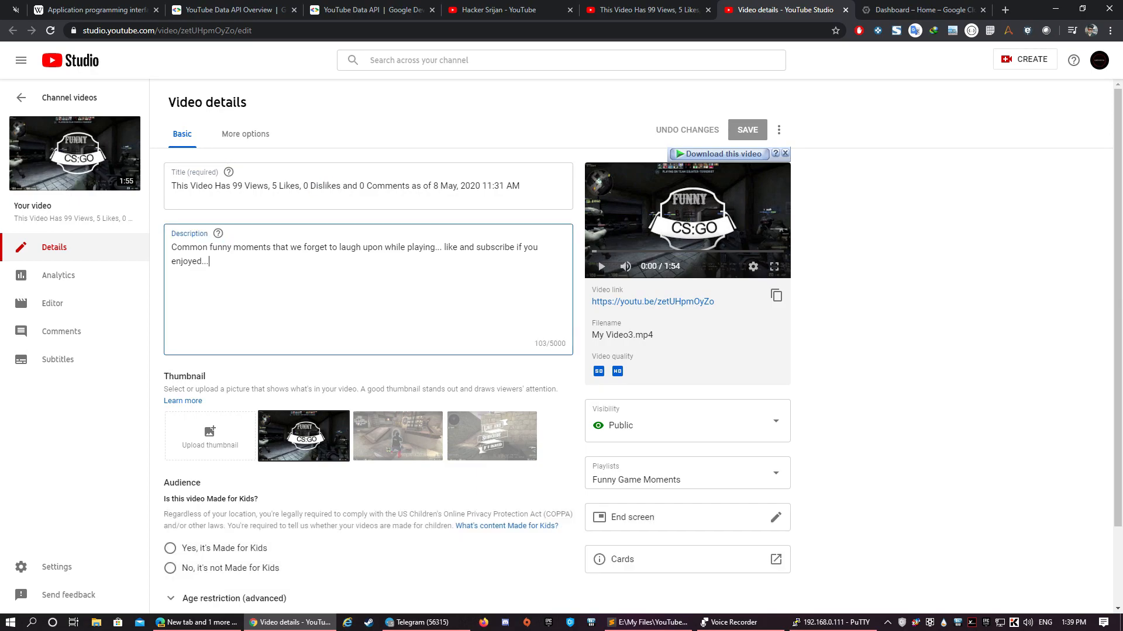
{"action": "left_click", "coordinate": [650, 9]}
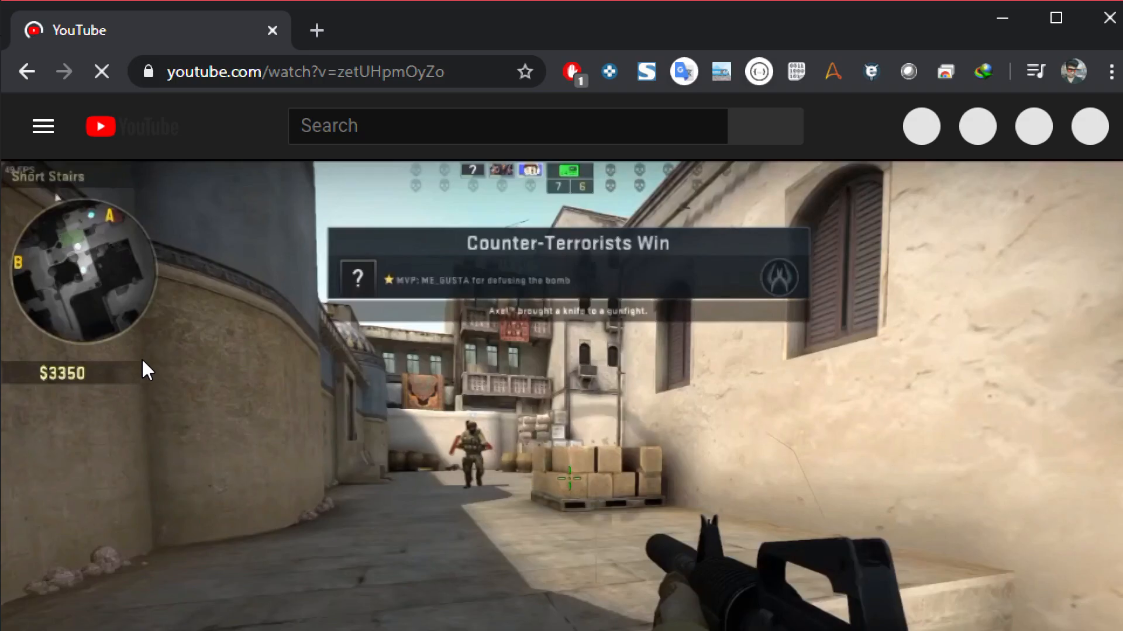
- Check the watch page title with views, likes and comments, then move to the API Overview docs
{"action": "scroll", "scroll_direction": "down", "scroll_amount": 3}
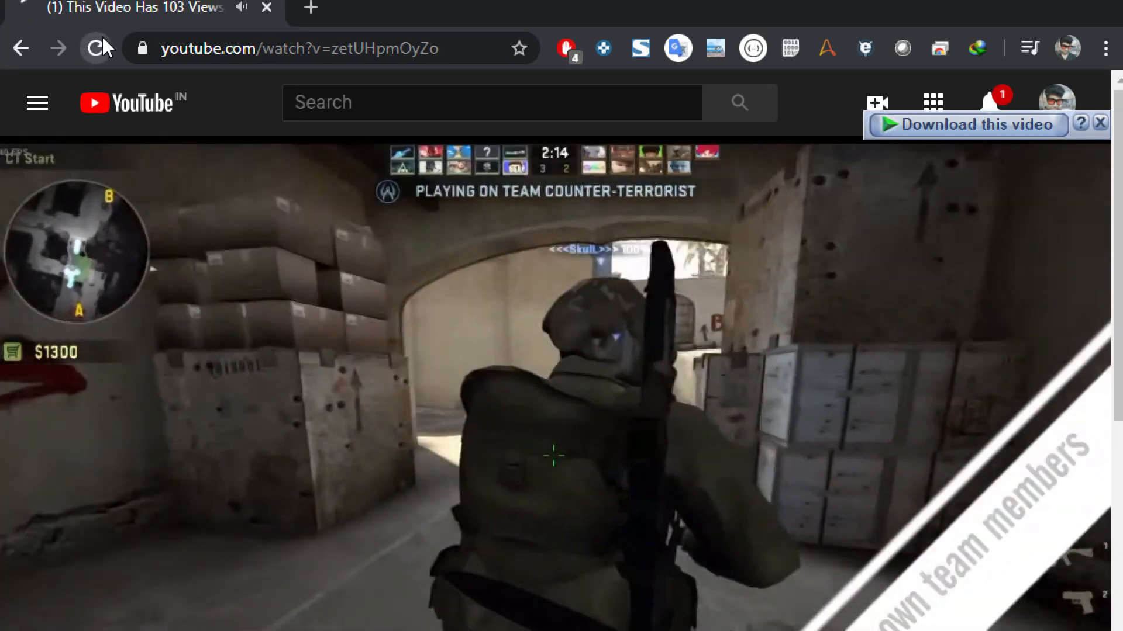
{"action": "scroll", "scroll_direction": "down", "scroll_amount": 3}
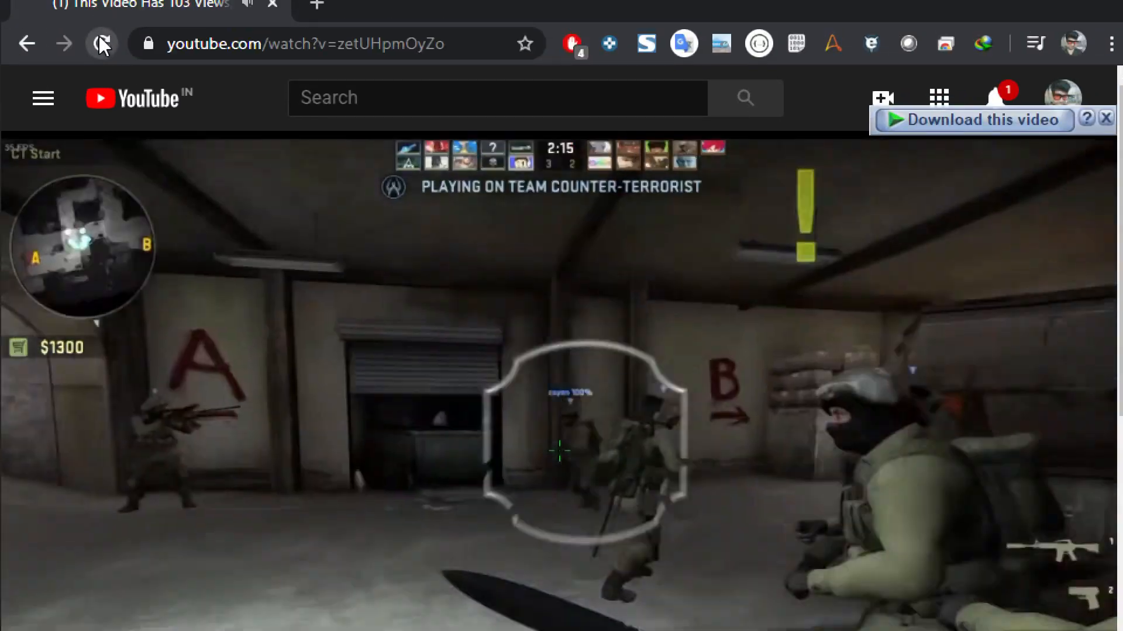
{"action": "scroll", "scroll_direction": "down", "scroll_amount": 3}
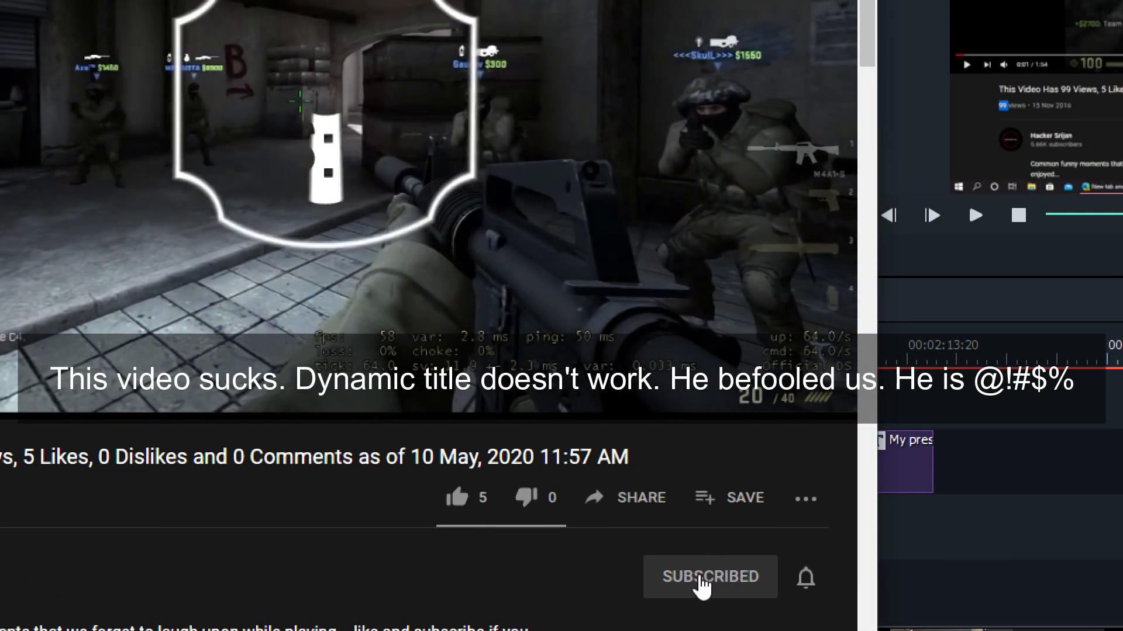
{"action": "left_click", "coordinate": [710, 578]}
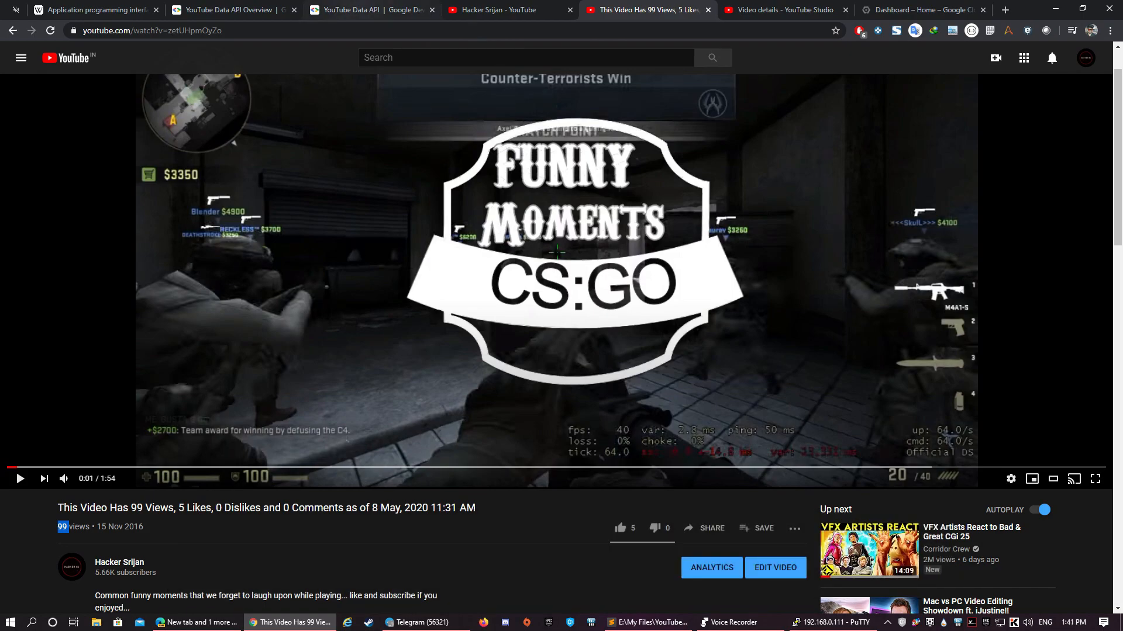
{"action": "left_click", "coordinate": [239, 10]}
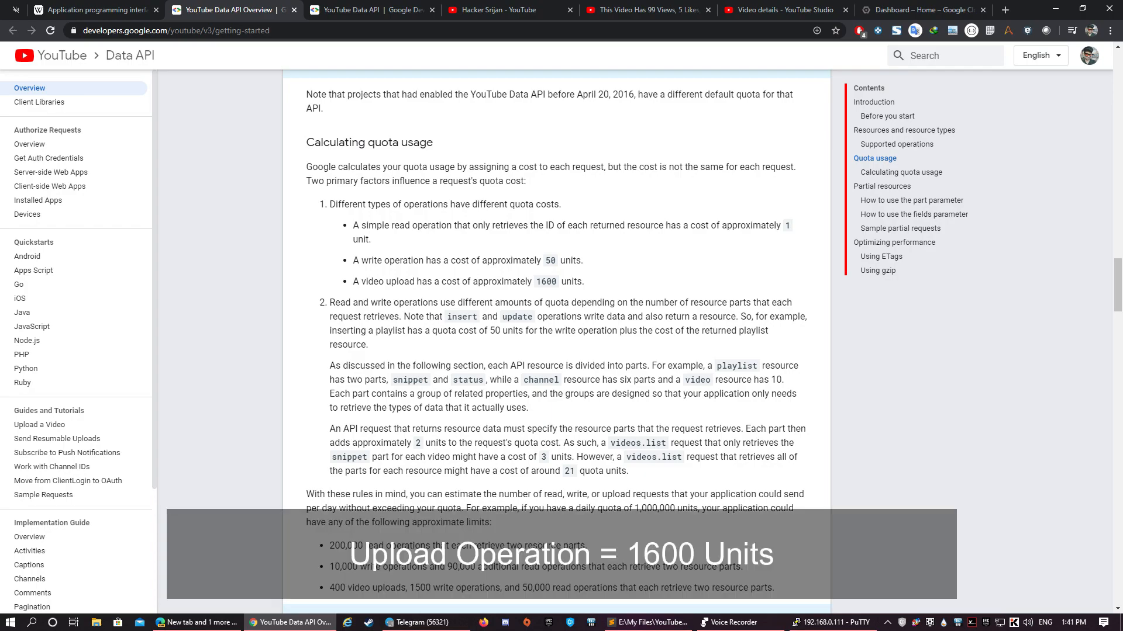
- Read the Calculating quota usage section, then return to the YouTube Data API home page
{"action": "double_click", "coordinate": [545, 281]}
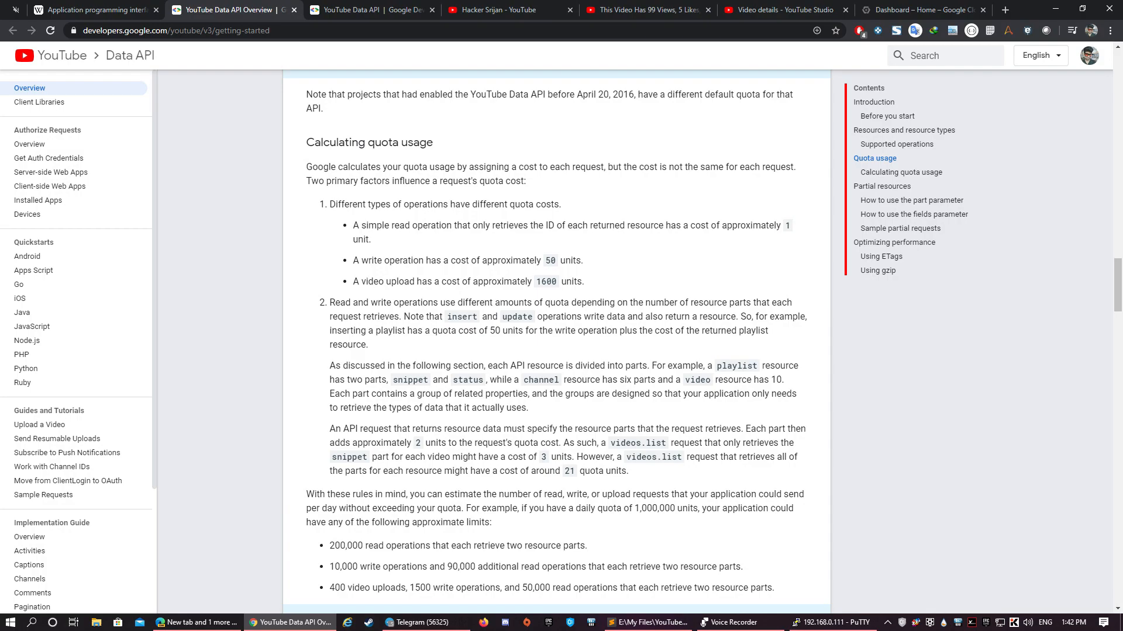
{"action": "left_click", "coordinate": [377, 9]}
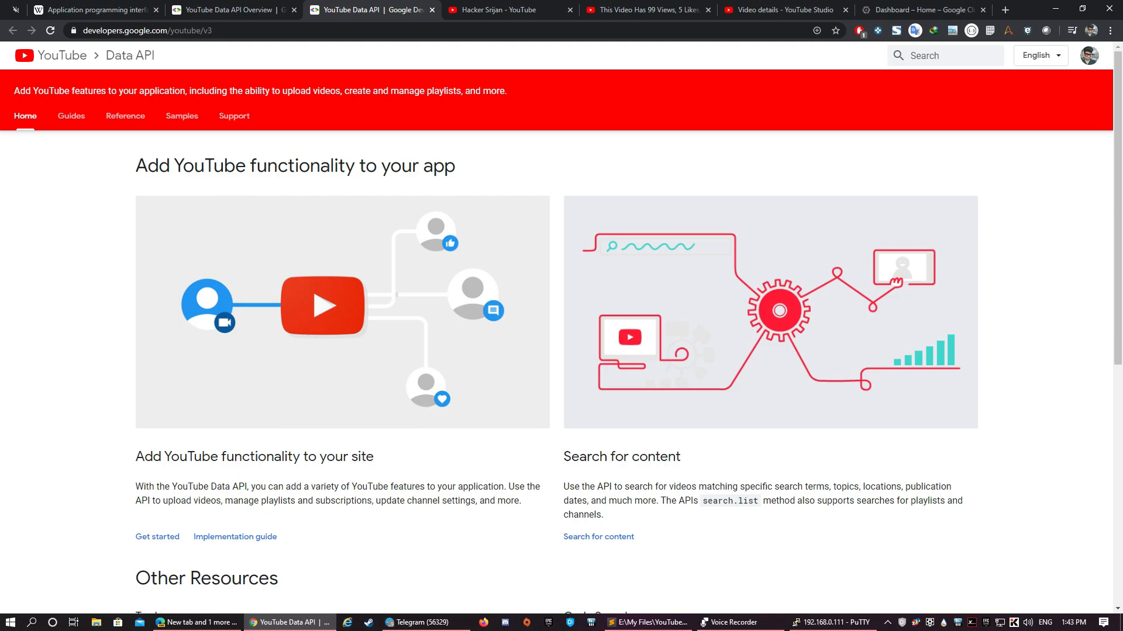
- Switch to the Google Cloud console dashboard listing recent projects
{"action": "left_click", "coordinate": [921, 9]}
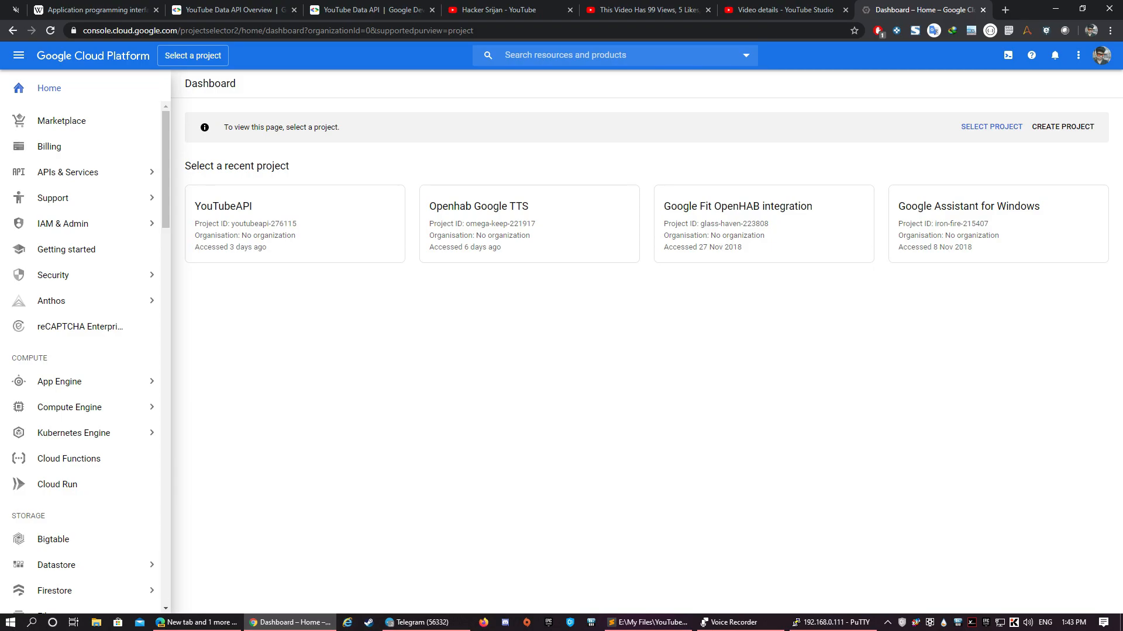
- Create project My Project 69086 with the default name and show its dashboard
{"action": "left_click", "coordinate": [1061, 126]}
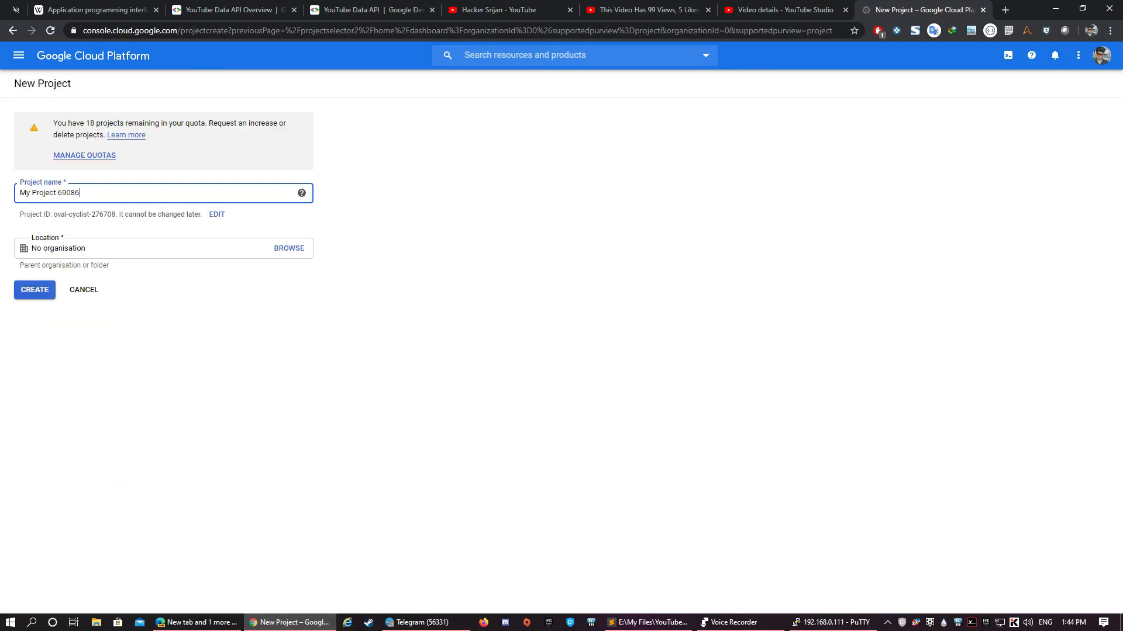
{"action": "left_click", "coordinate": [34, 290]}
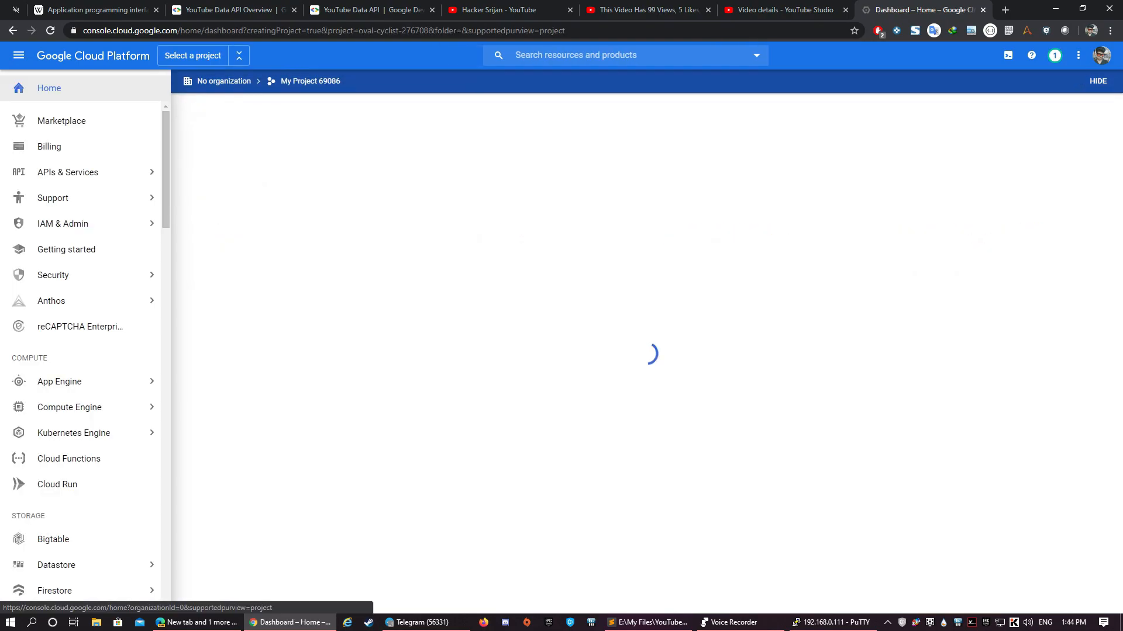
{"action": "left_click", "coordinate": [1054, 55]}
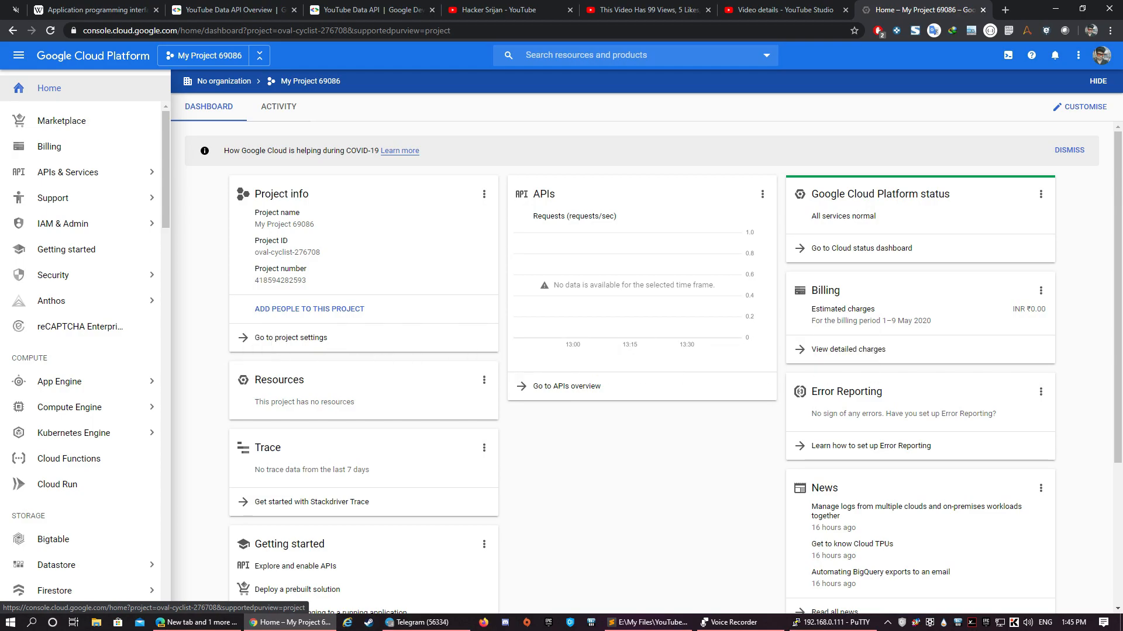
- Go through APIs & Services to the API Library for My Project 69086
{"action": "left_click", "coordinate": [67, 172]}
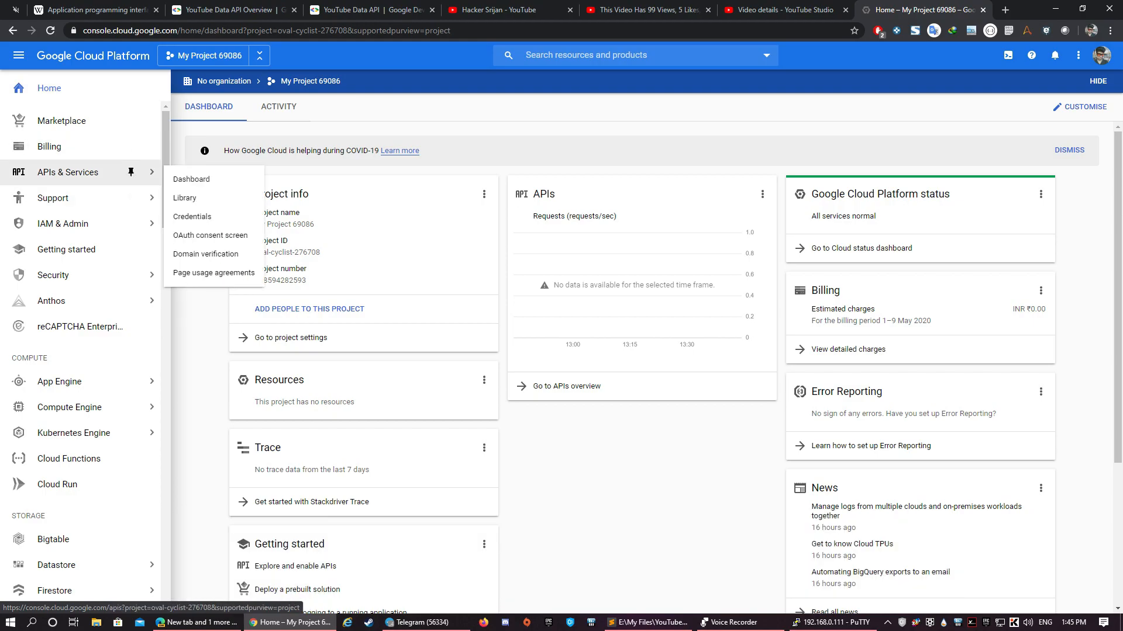
{"action": "left_click", "coordinate": [192, 179]}
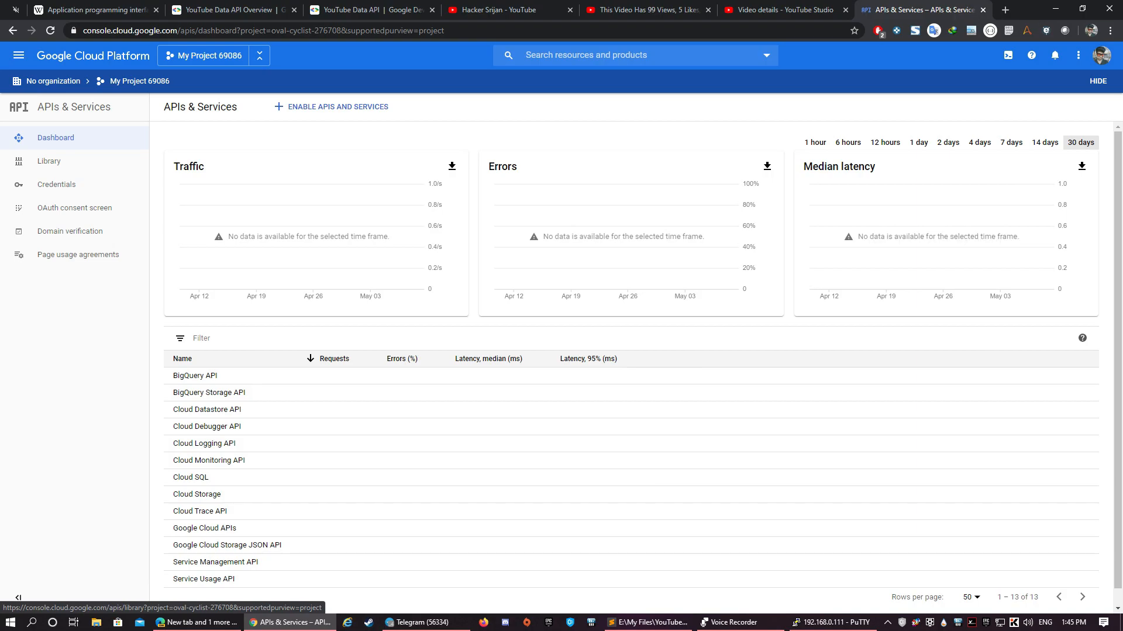
{"action": "left_click", "coordinate": [337, 106]}
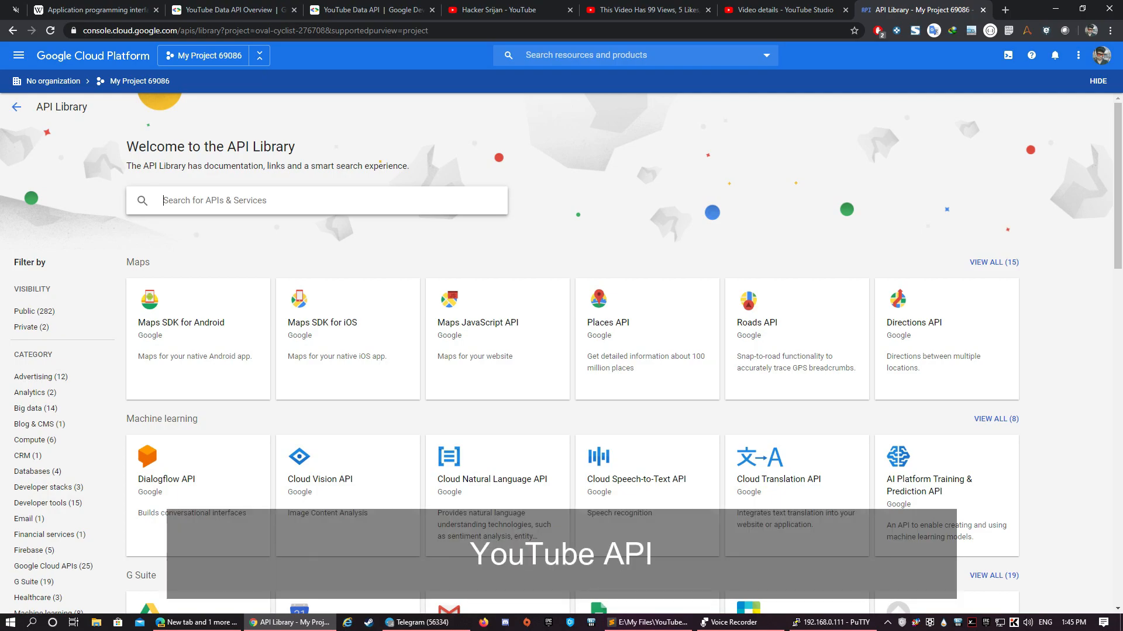
- Search the library for 'youtube' and enable YouTube Data API v3
{"action": "type", "text": "youtube"}
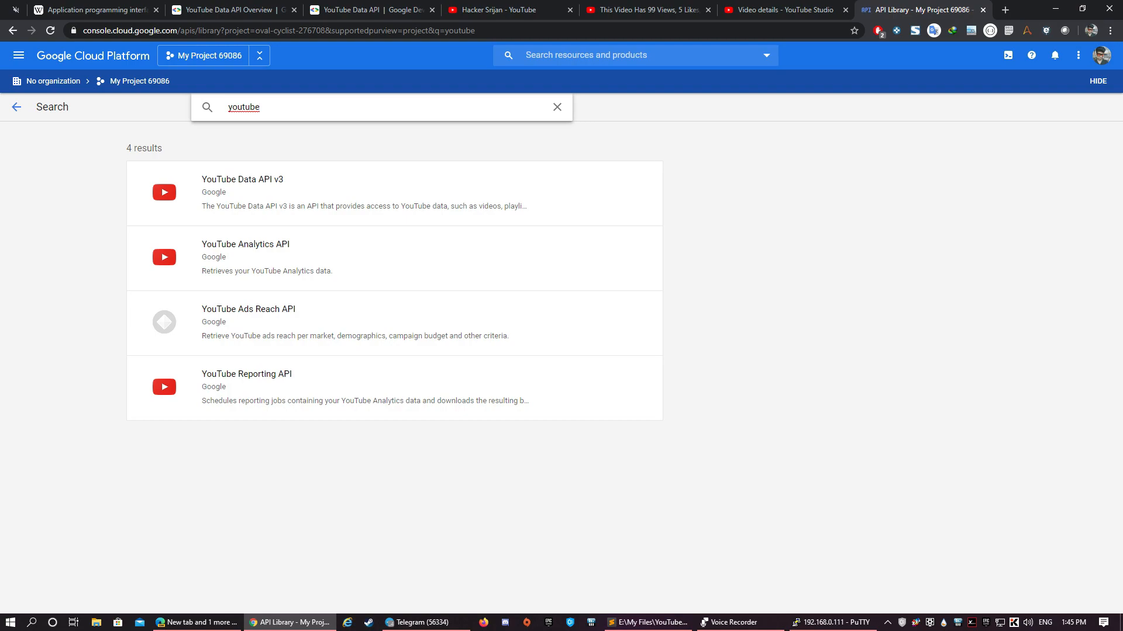
{"action": "left_click", "coordinate": [243, 179]}
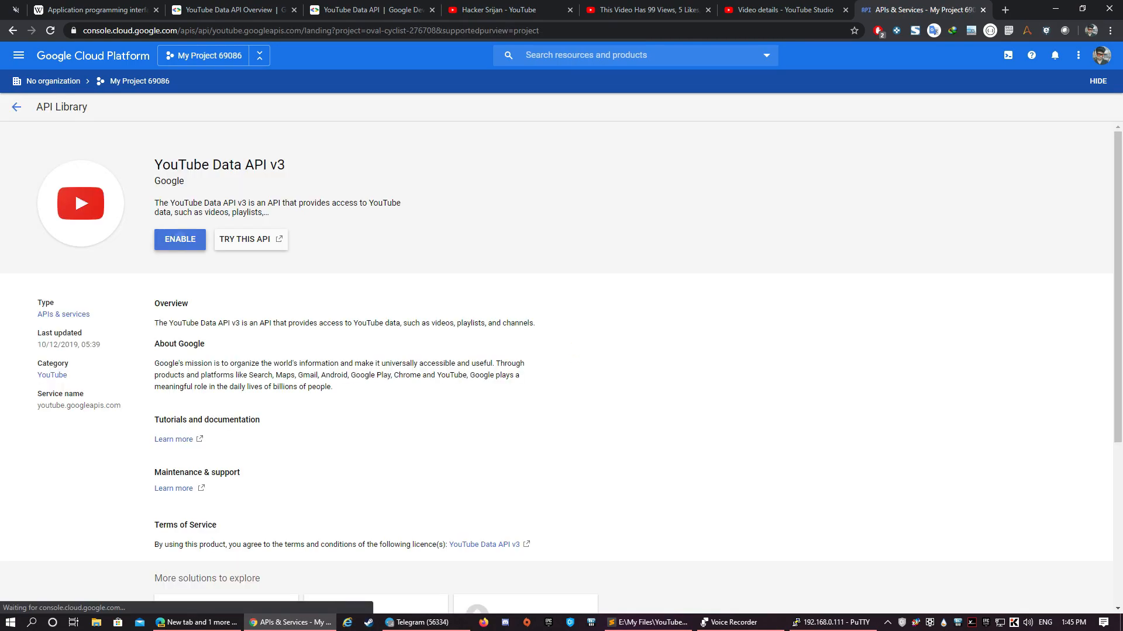
{"action": "left_click", "coordinate": [181, 239]}
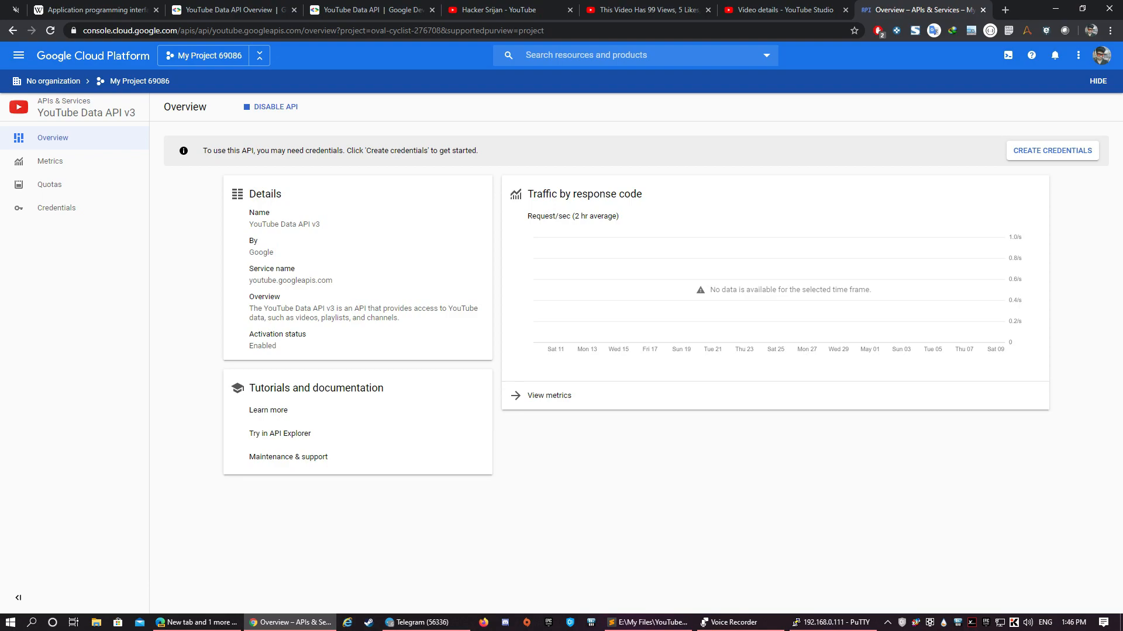
- Answer the credentials wizard: YouTube Data API v3, Other UI (Windows/CLI tool), user data, then ask which credentials are needed
{"action": "left_click", "coordinate": [1052, 149]}
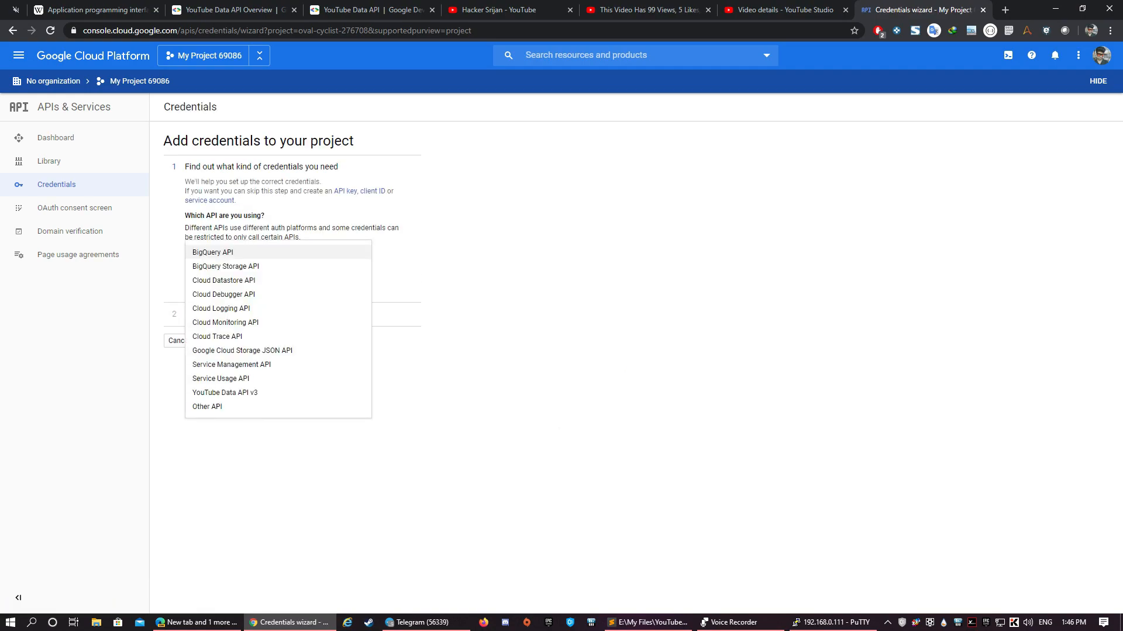
{"action": "mouse_move", "coordinate": [224, 393]}
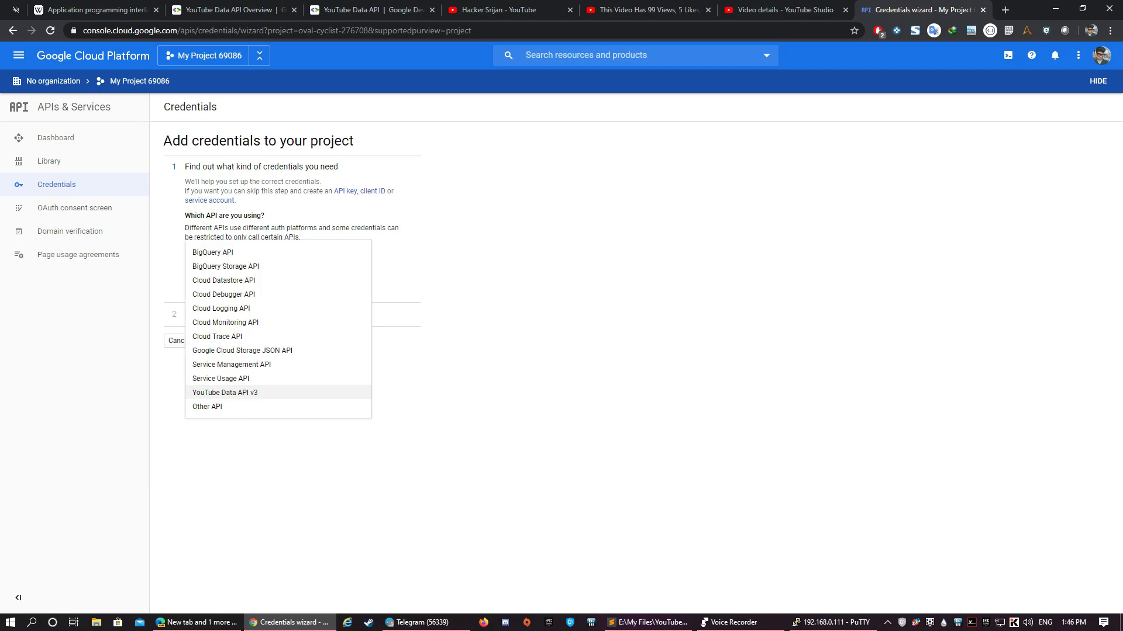
{"action": "left_click", "coordinate": [224, 393]}
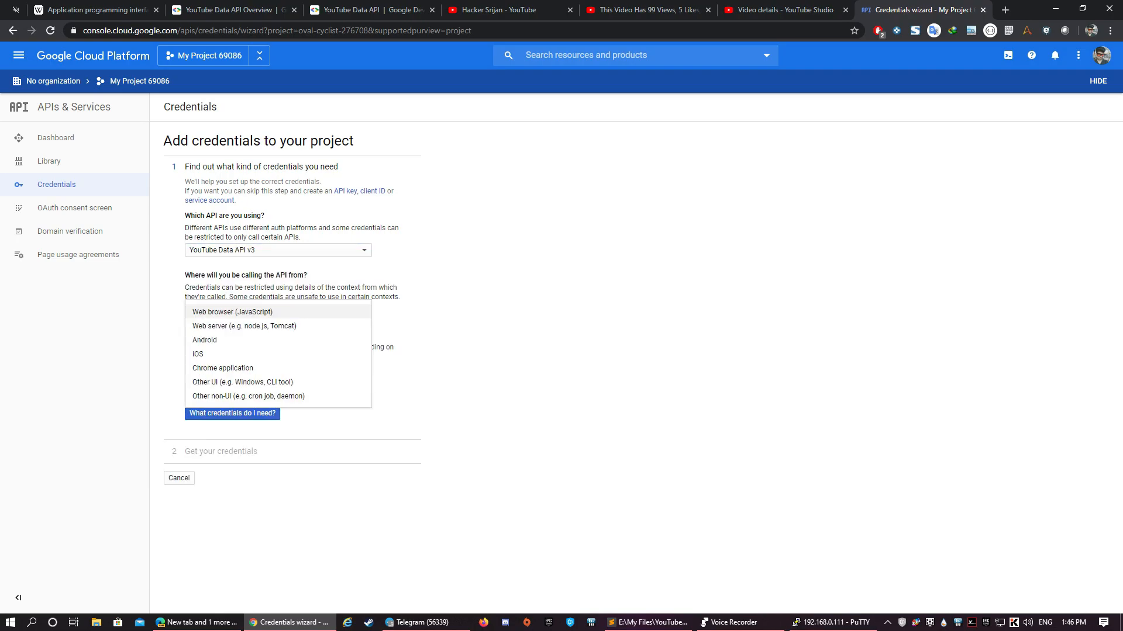
{"action": "mouse_move", "coordinate": [229, 381]}
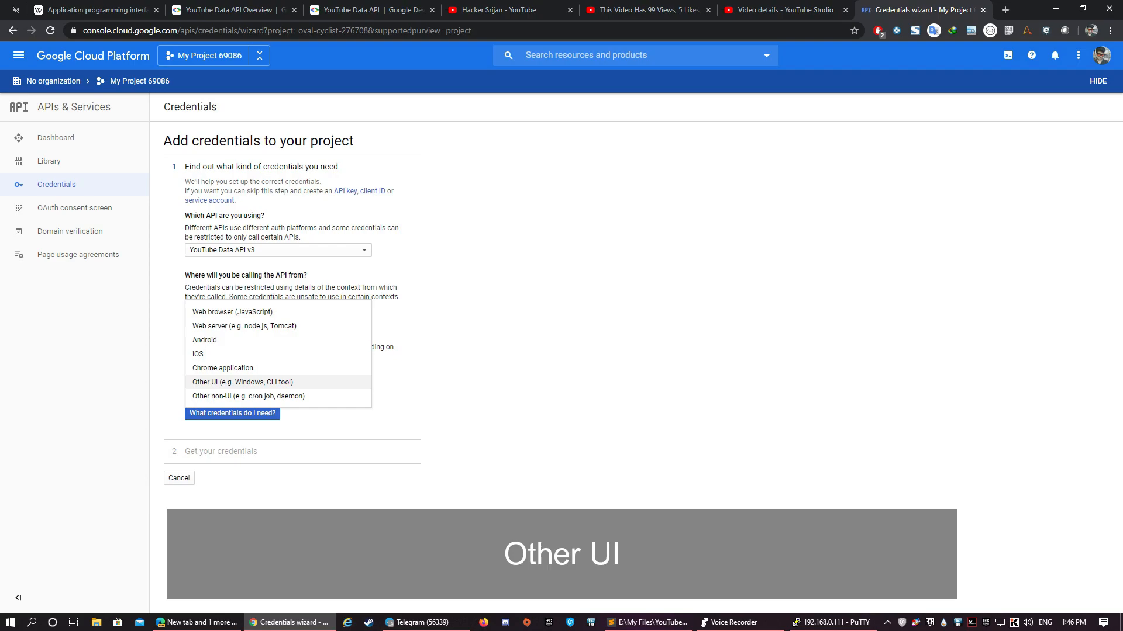
{"action": "left_click", "coordinate": [231, 382]}
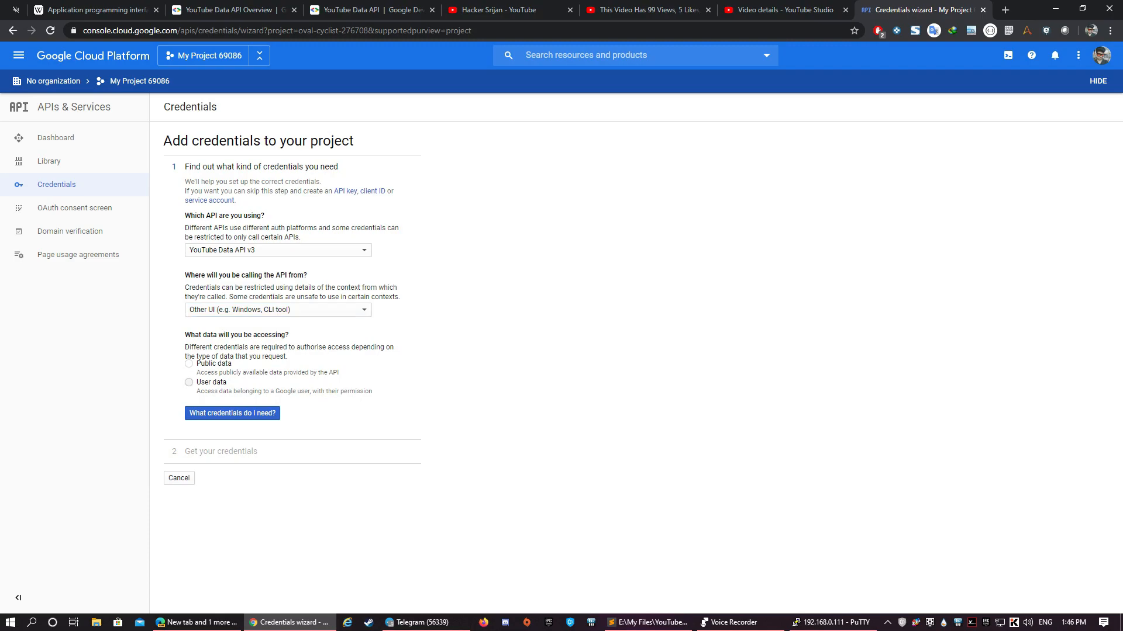
{"action": "left_click", "coordinate": [190, 383]}
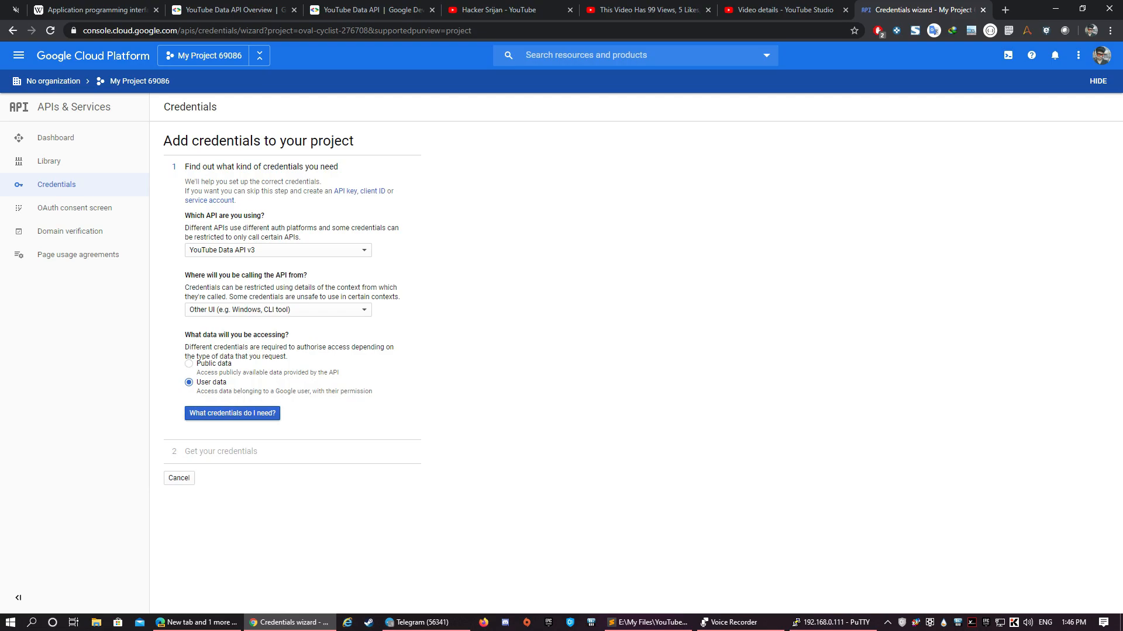
{"action": "left_click", "coordinate": [232, 414]}
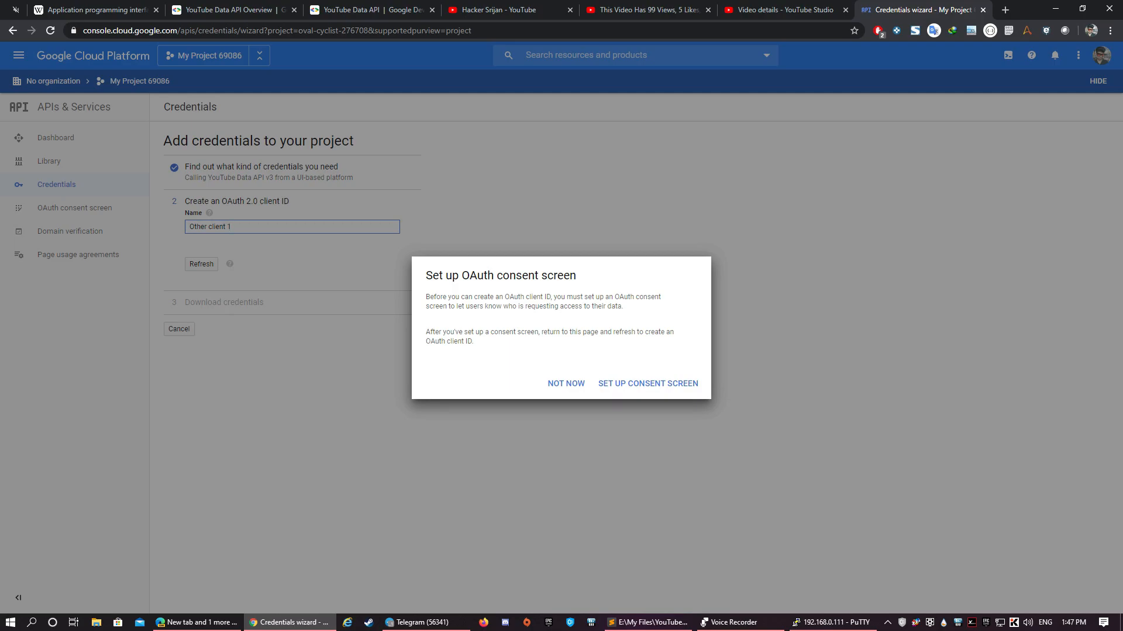
{"action": "left_click", "coordinate": [647, 383]}
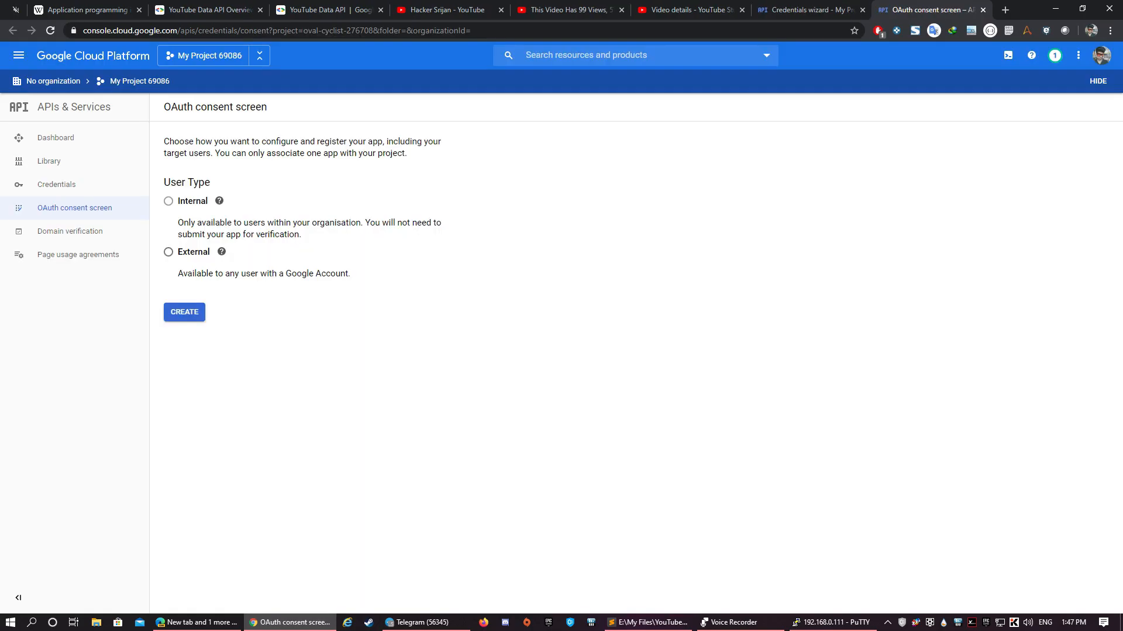
- Save an External OAuth consent screen with application name 'abcd', then go to the Credentials page
{"action": "left_click", "coordinate": [168, 253]}
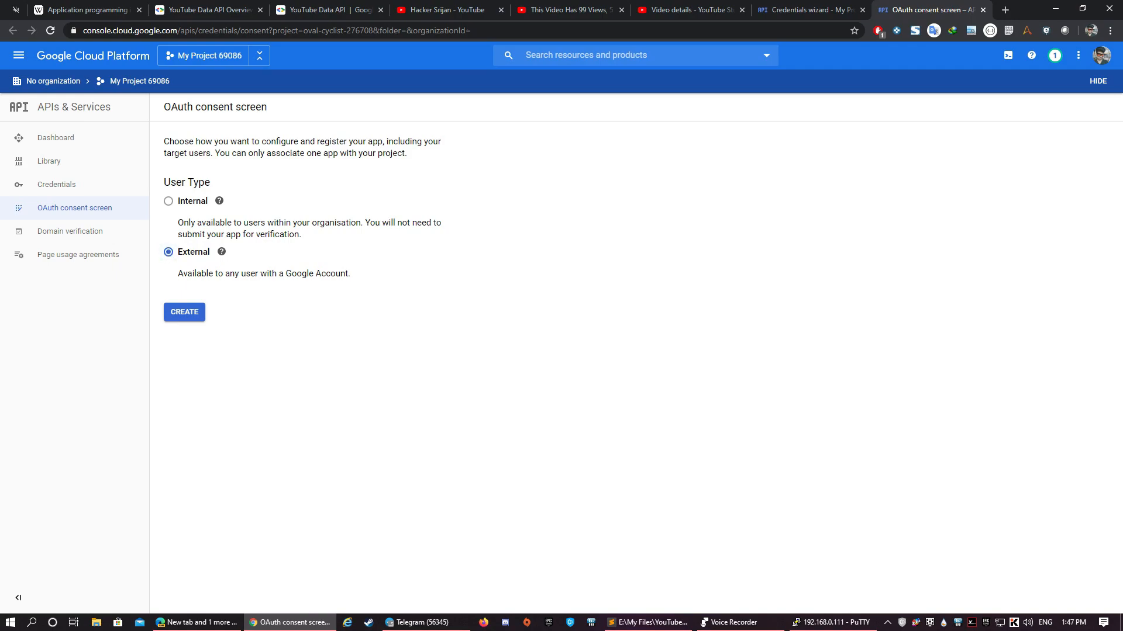
{"action": "left_click", "coordinate": [183, 312]}
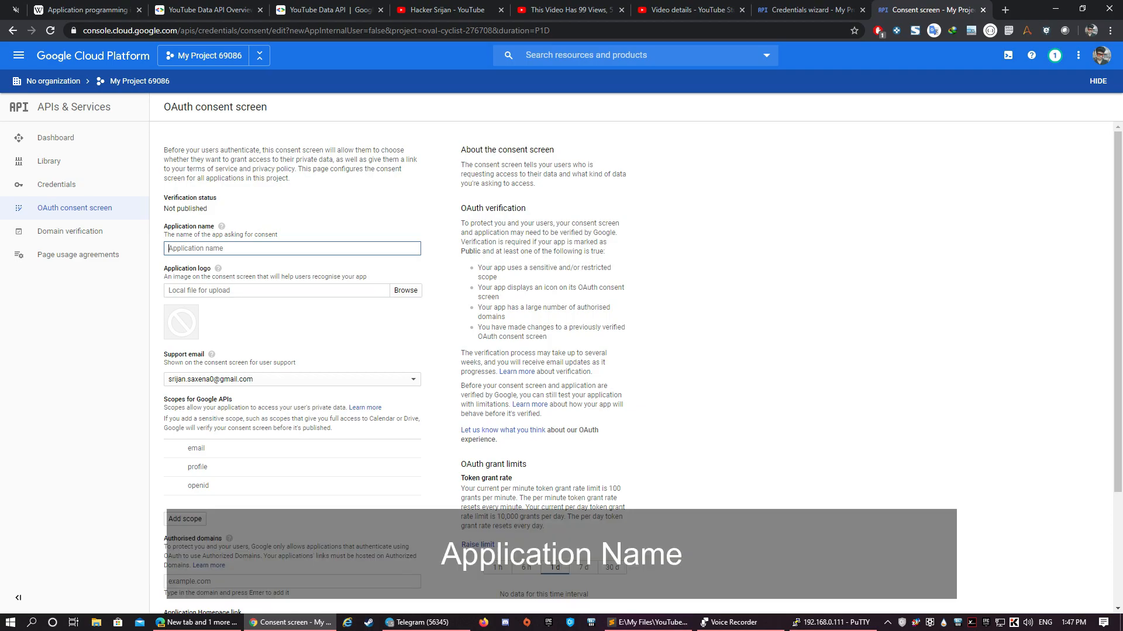
{"action": "type", "text": "abcd"}
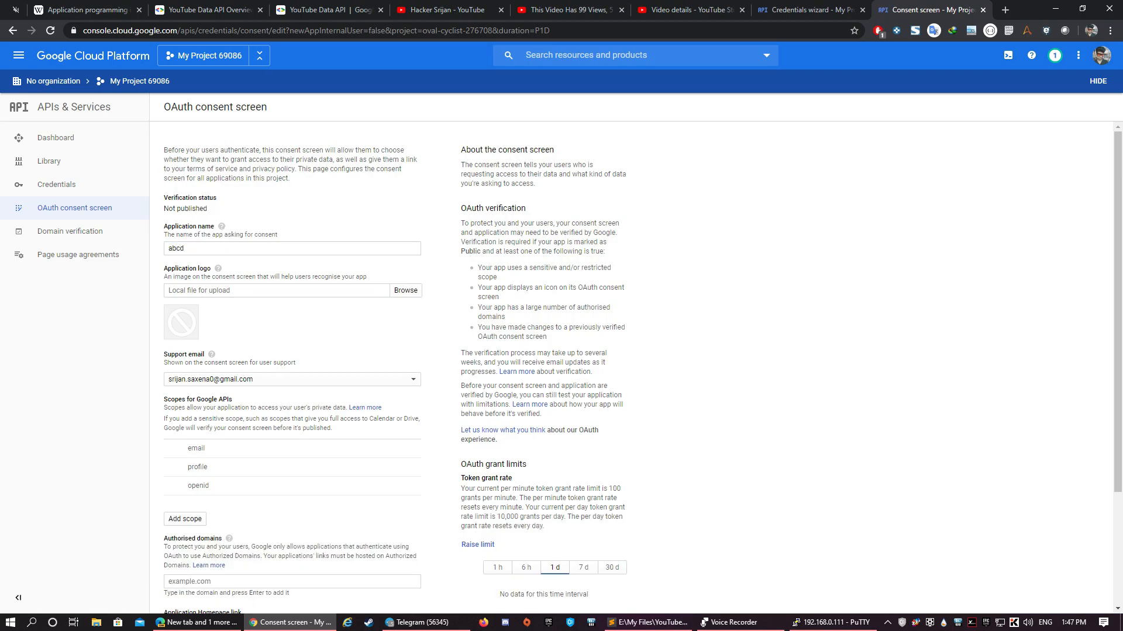
{"action": "scroll", "scroll_direction": "down", "scroll_amount": 3}
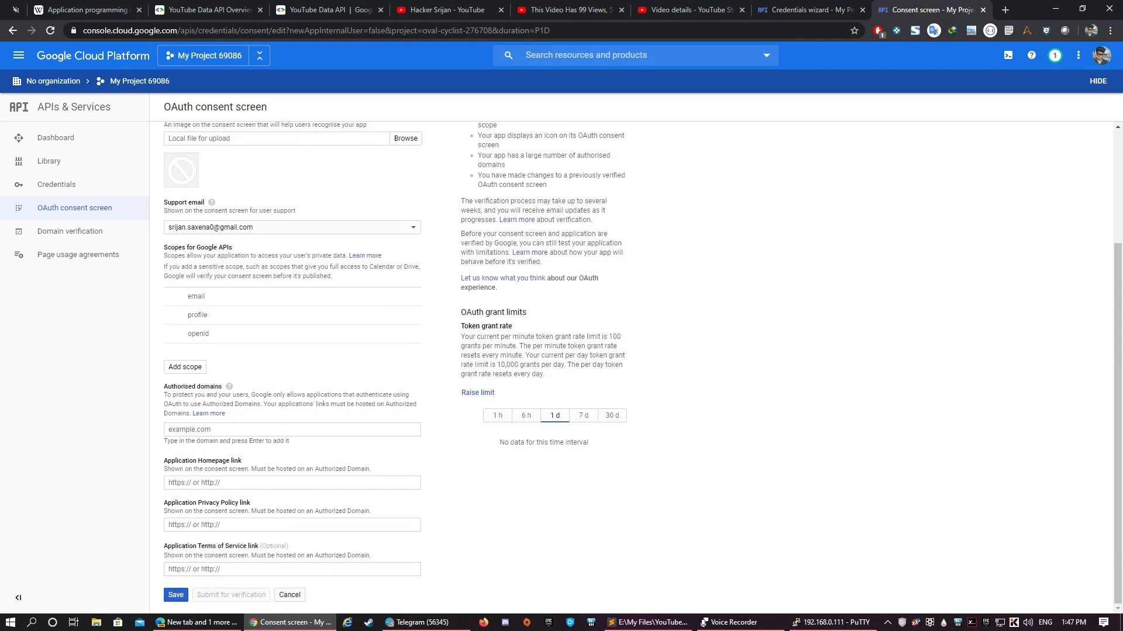
{"action": "left_click", "coordinate": [174, 594]}
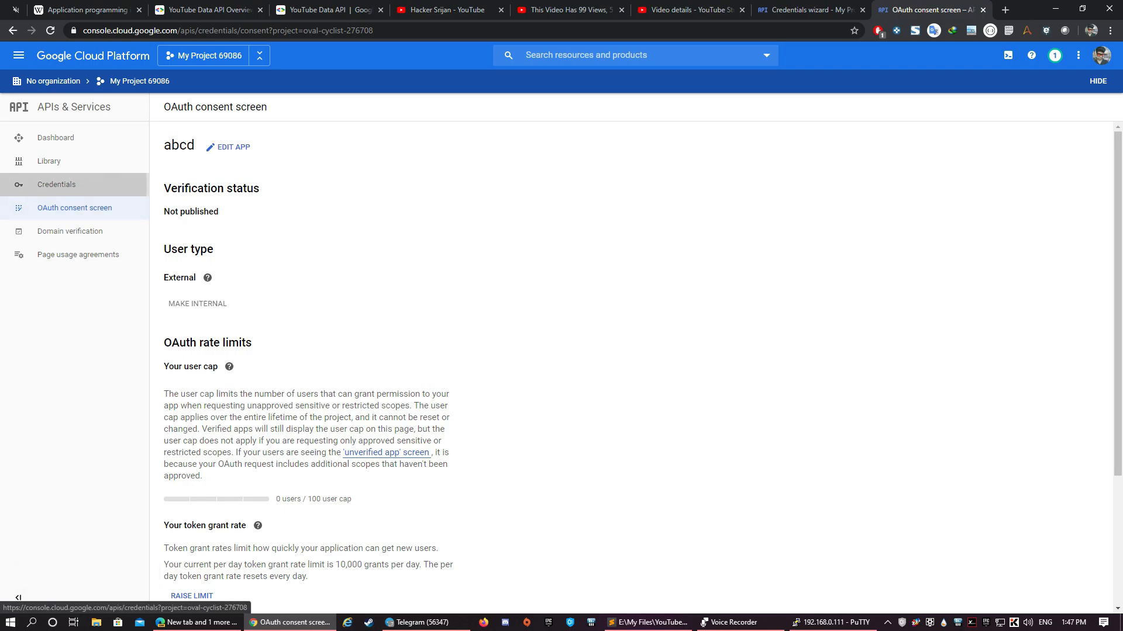
{"action": "left_click", "coordinate": [56, 185]}
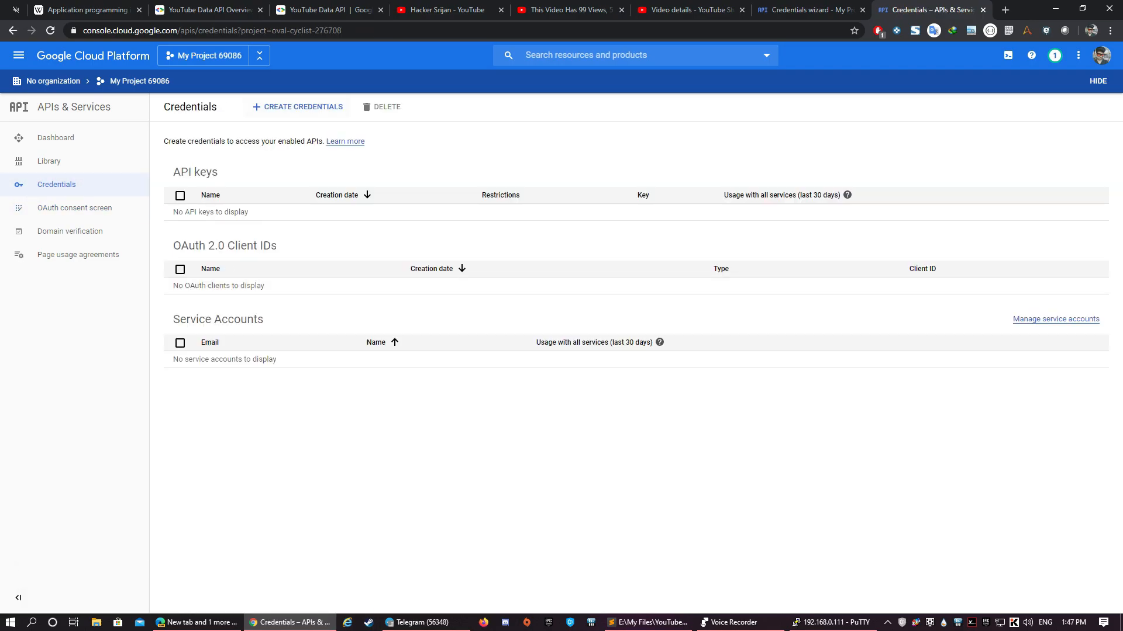
- Create the OAuth client ID 'TV client 1' of type TVs and Limited Input devices
{"action": "left_click", "coordinate": [302, 106]}
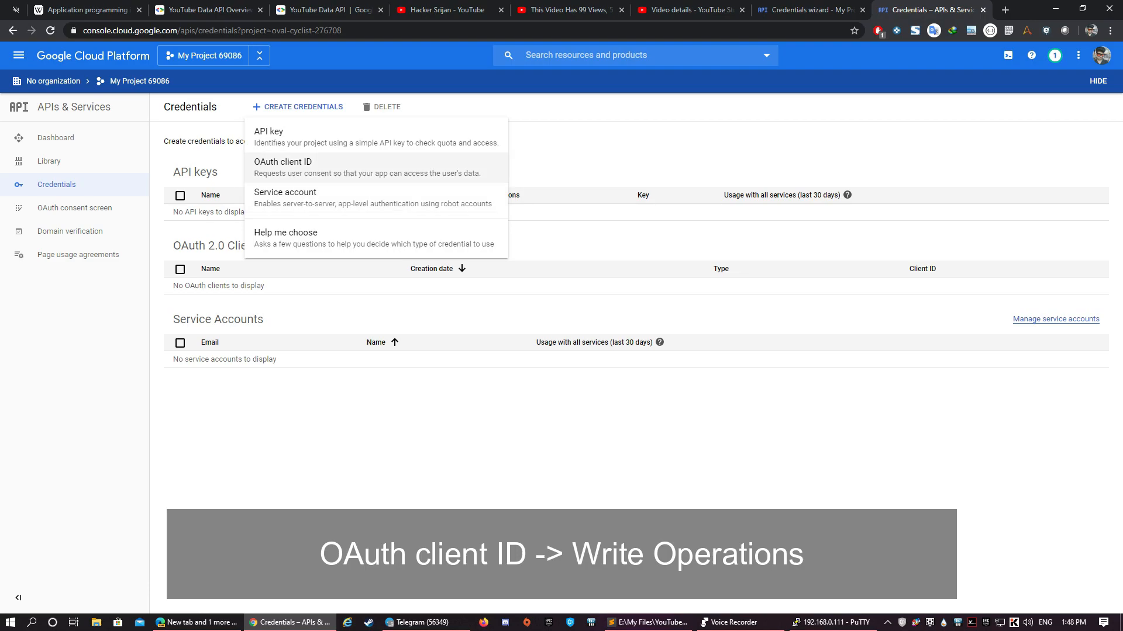
{"action": "left_click", "coordinate": [281, 161]}
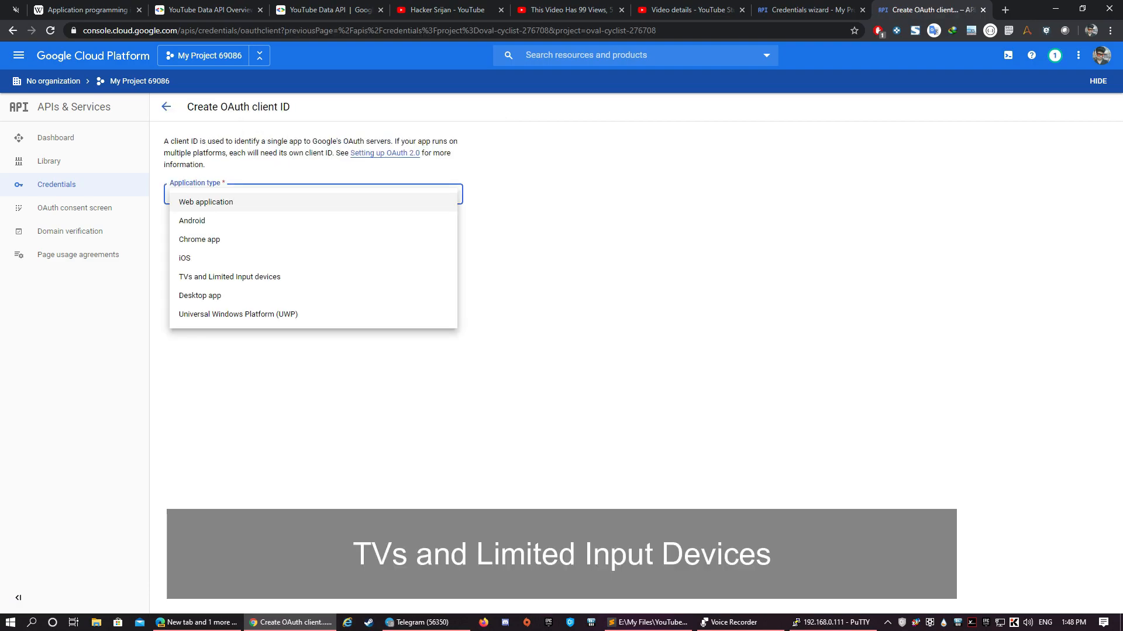
{"action": "mouse_move", "coordinate": [229, 276]}
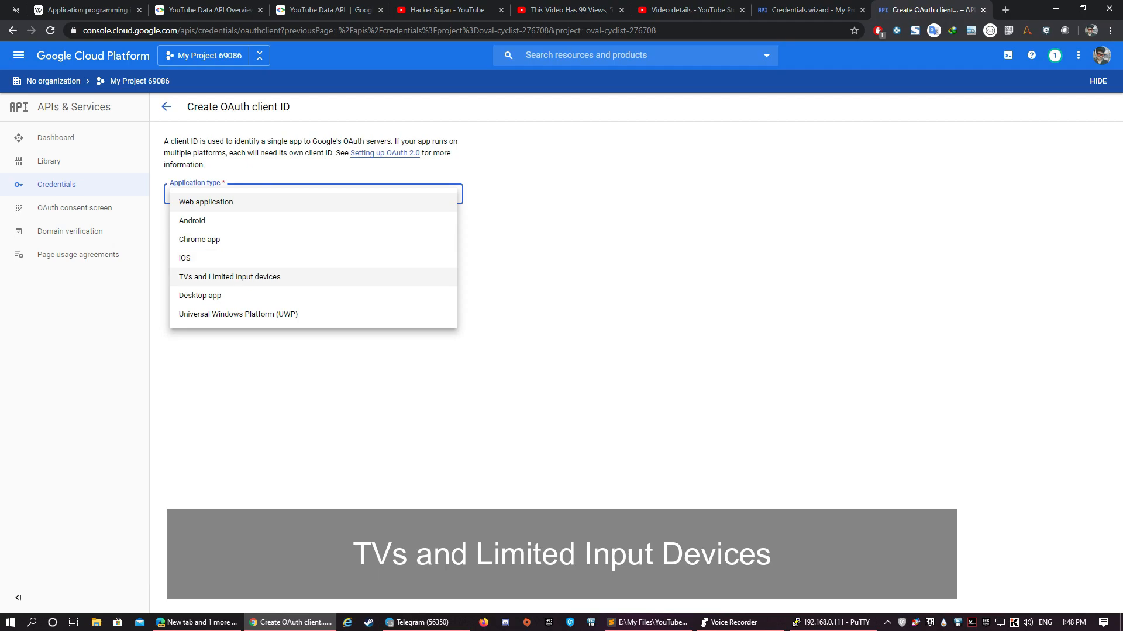
{"action": "left_click", "coordinate": [229, 276]}
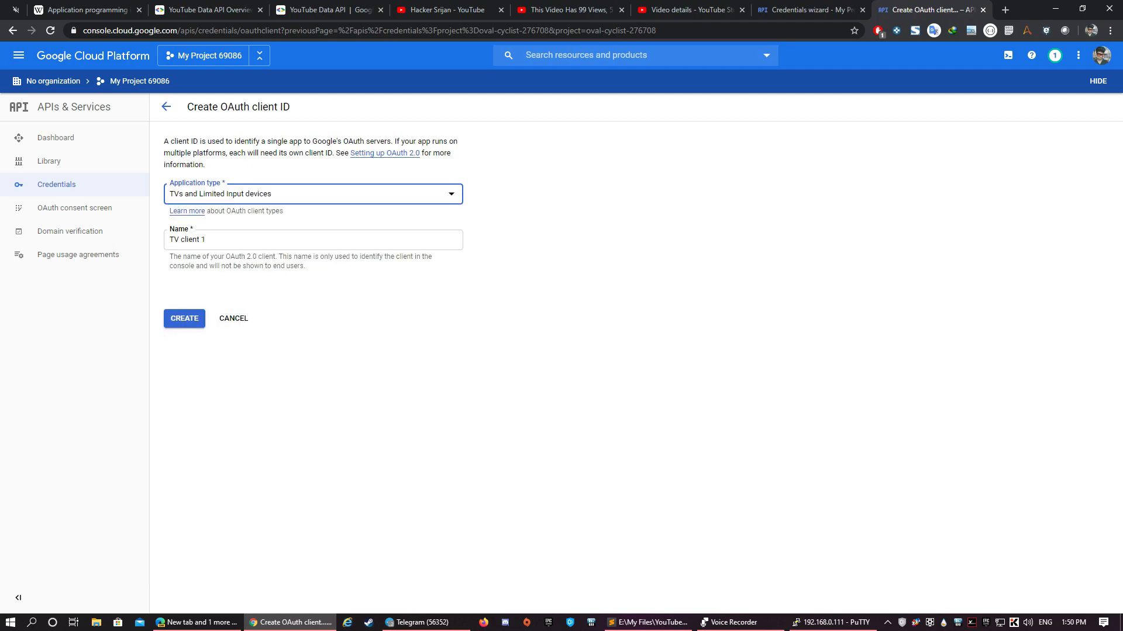
{"action": "left_click", "coordinate": [183, 318]}
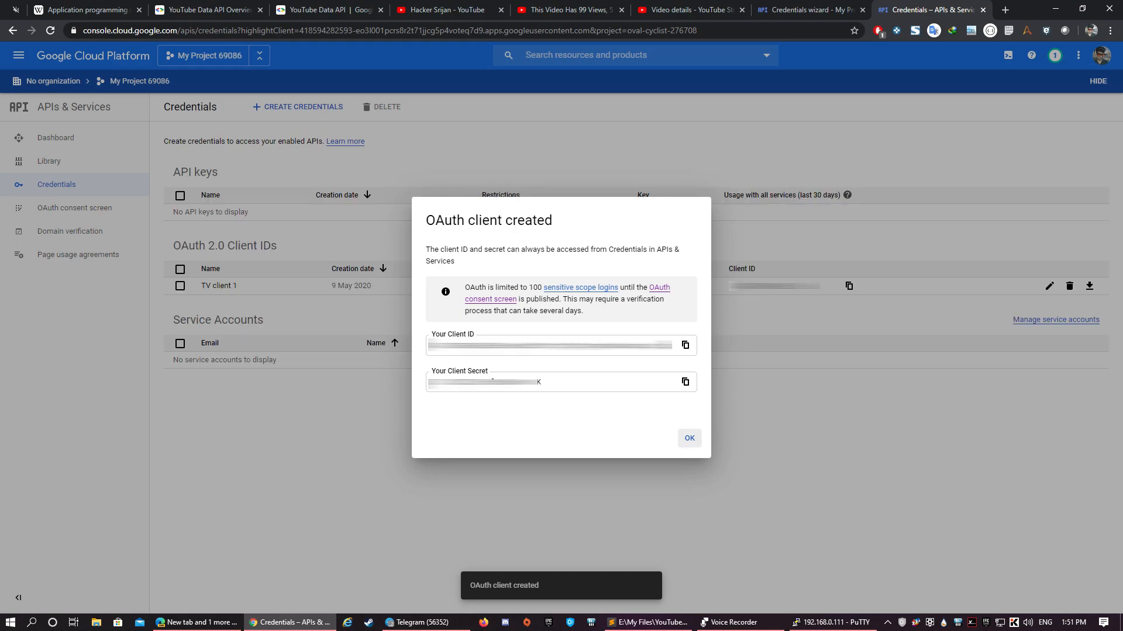
{"action": "left_click", "coordinate": [688, 438]}
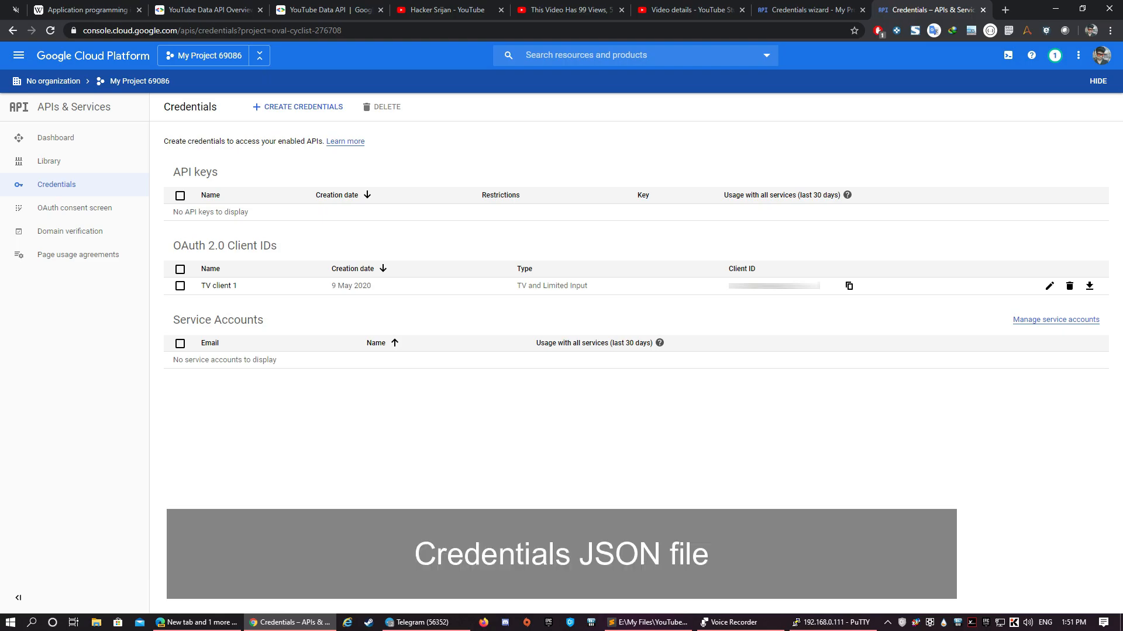
- Download the TV client 1 credentials JSON and switch to the PuTTY session
{"action": "left_click", "coordinate": [1089, 286]}
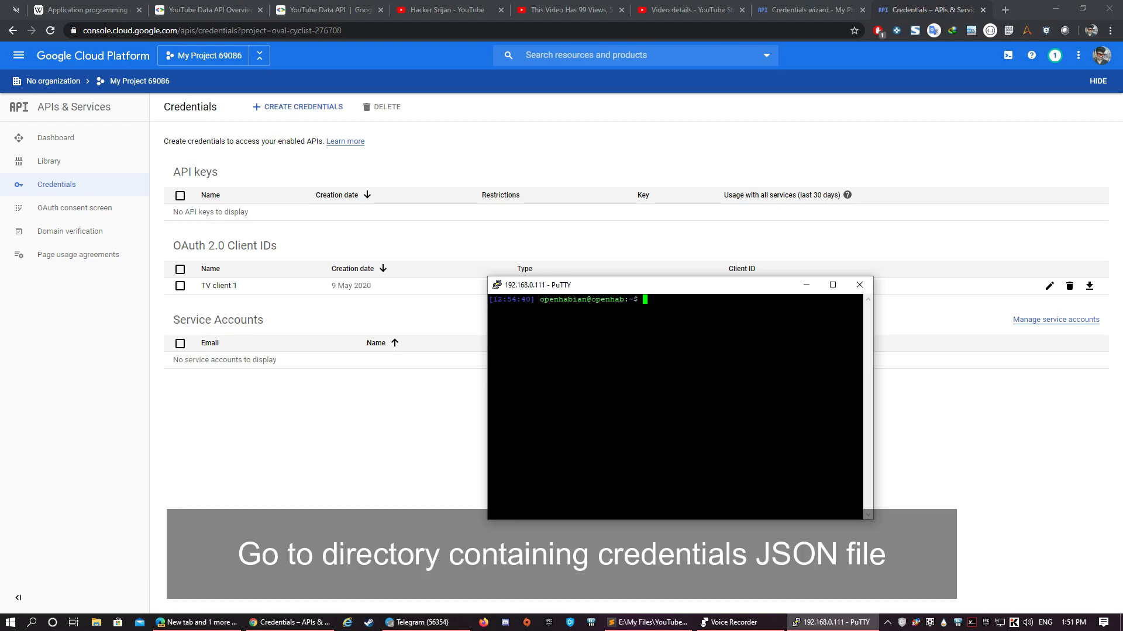
- Change to /etc/openhab2/youtube/ and list its scripts and credential files, then start a nano command
{"action": "type", "text": "cd"}
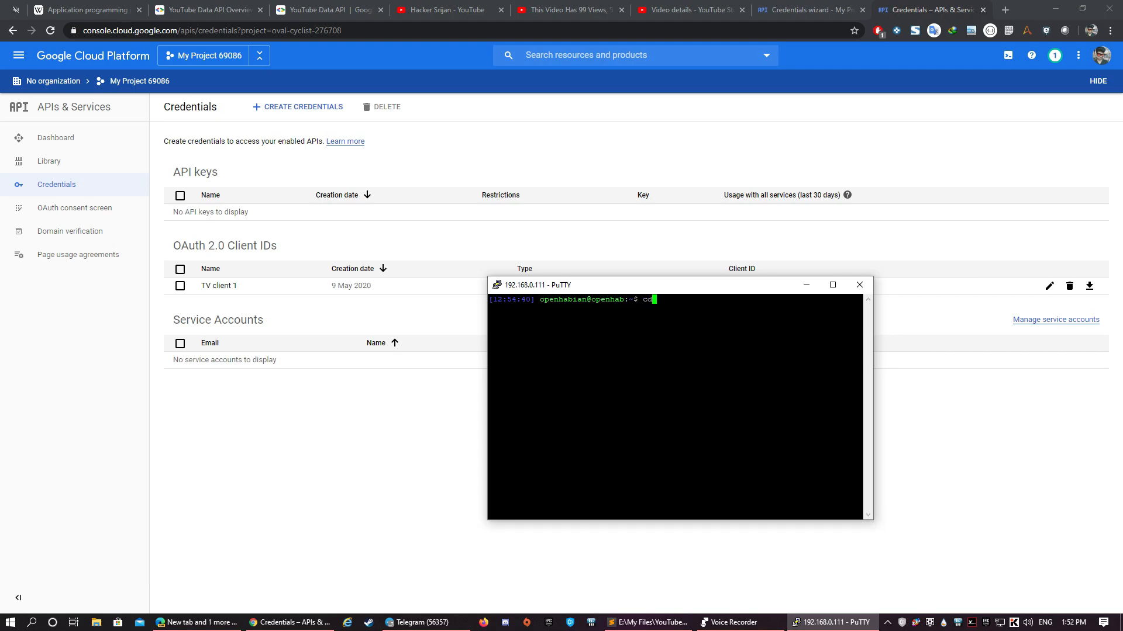
{"action": "type", "text": "/etc/"}
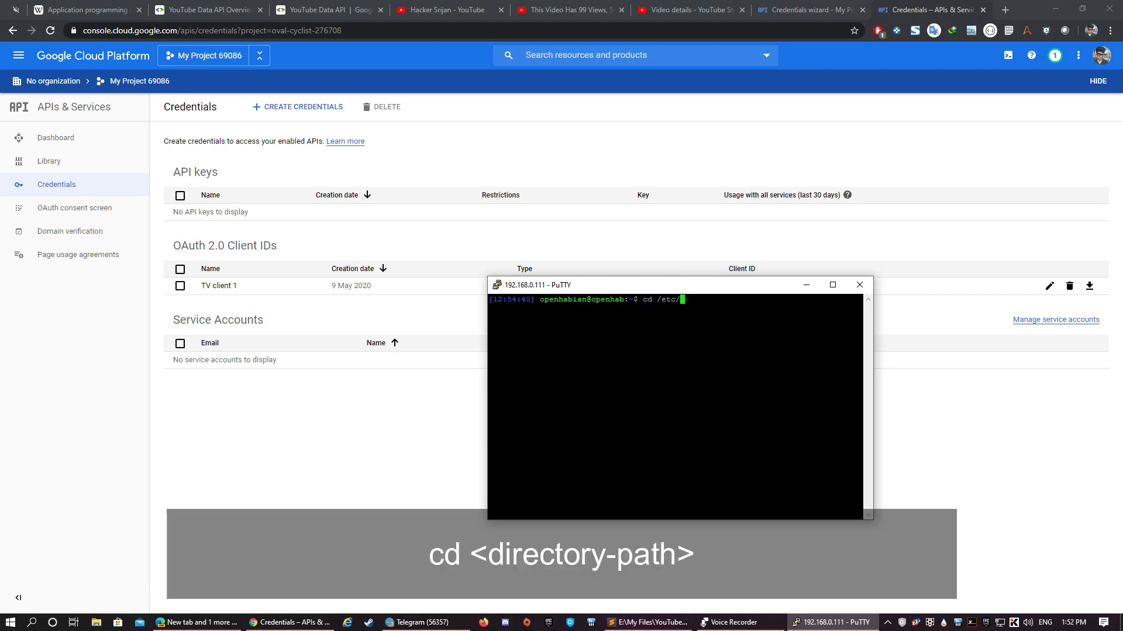
{"action": "type", "text": "openhab2"}
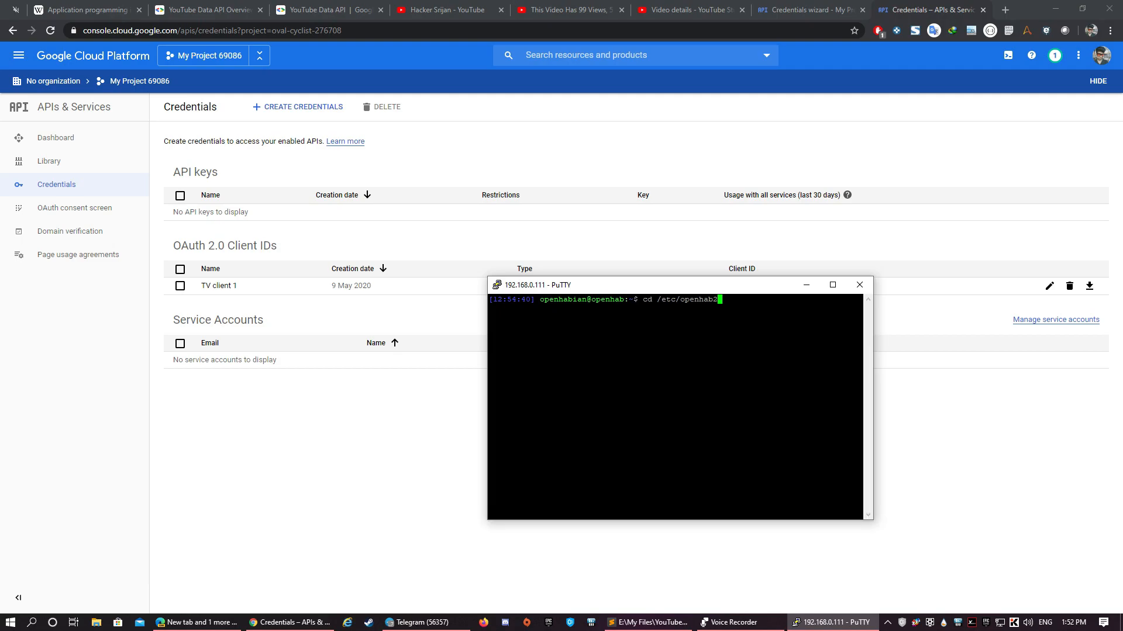
{"action": "type", "text": "2/youtube/"}
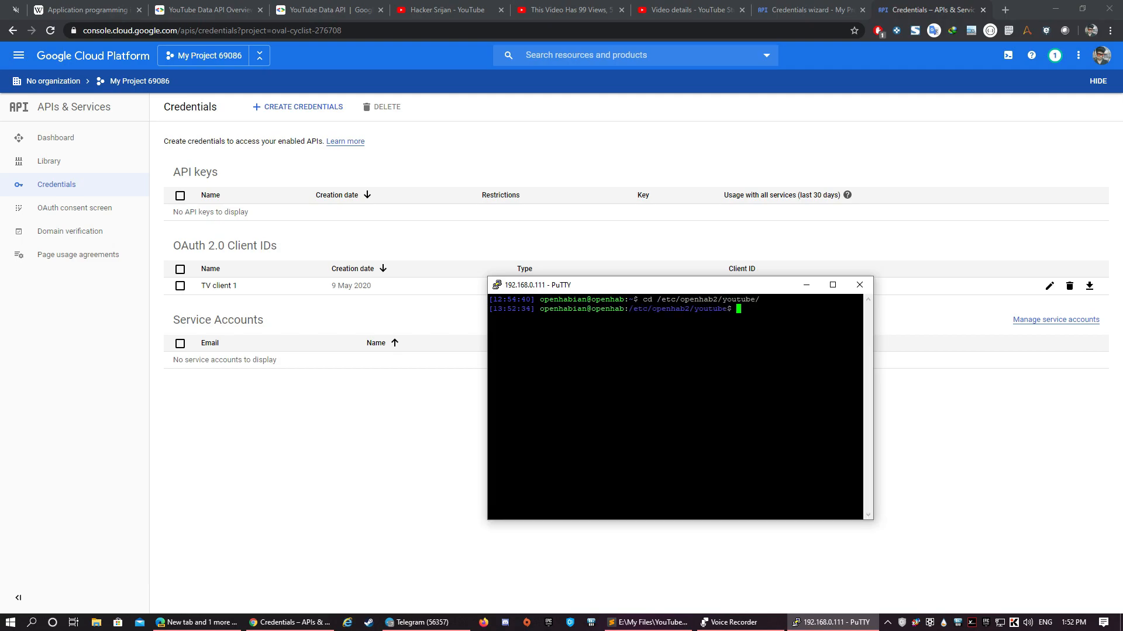
{"action": "type", "text": "ls"}
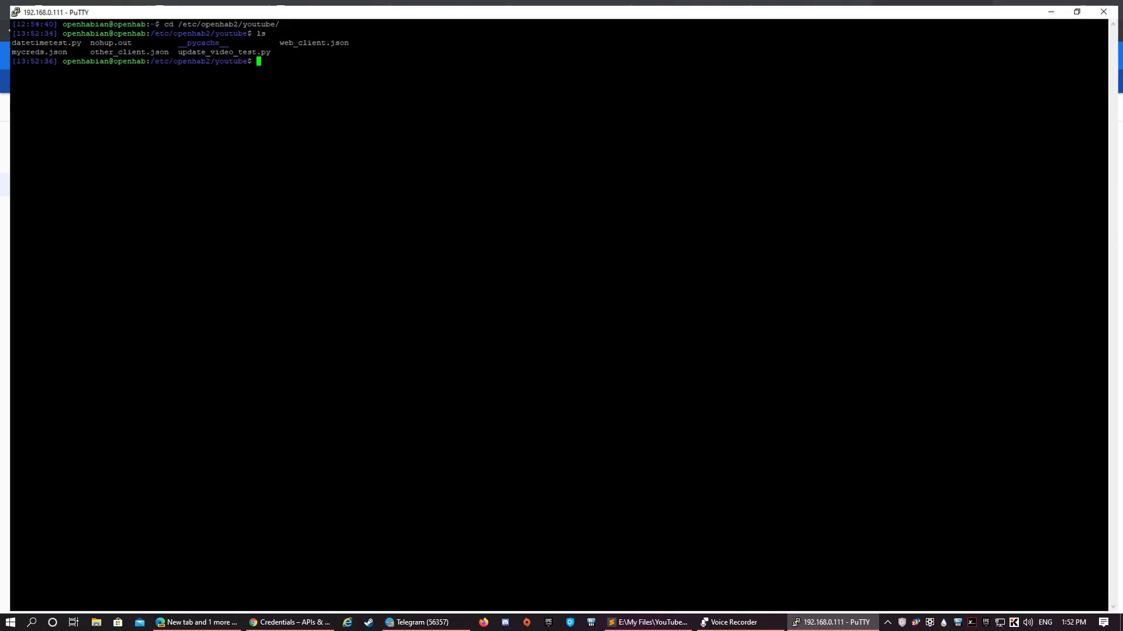
{"action": "type", "text": "nano"}
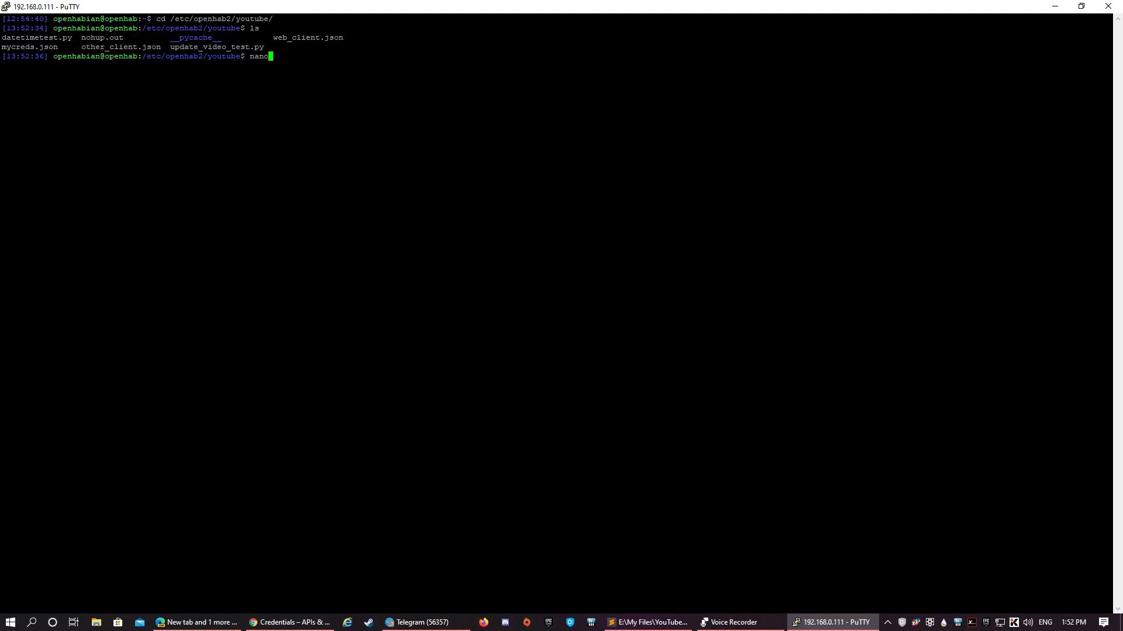
{"action": "type", "text": "update_video_test.py"}
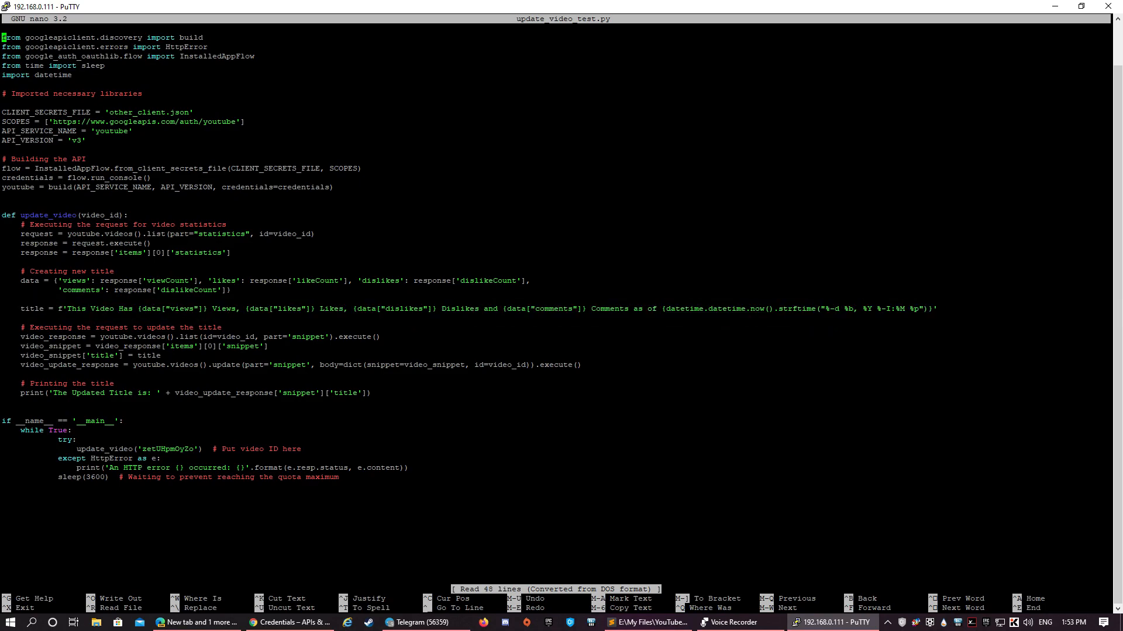
{"action": "key", "text": "ctrl+x"}
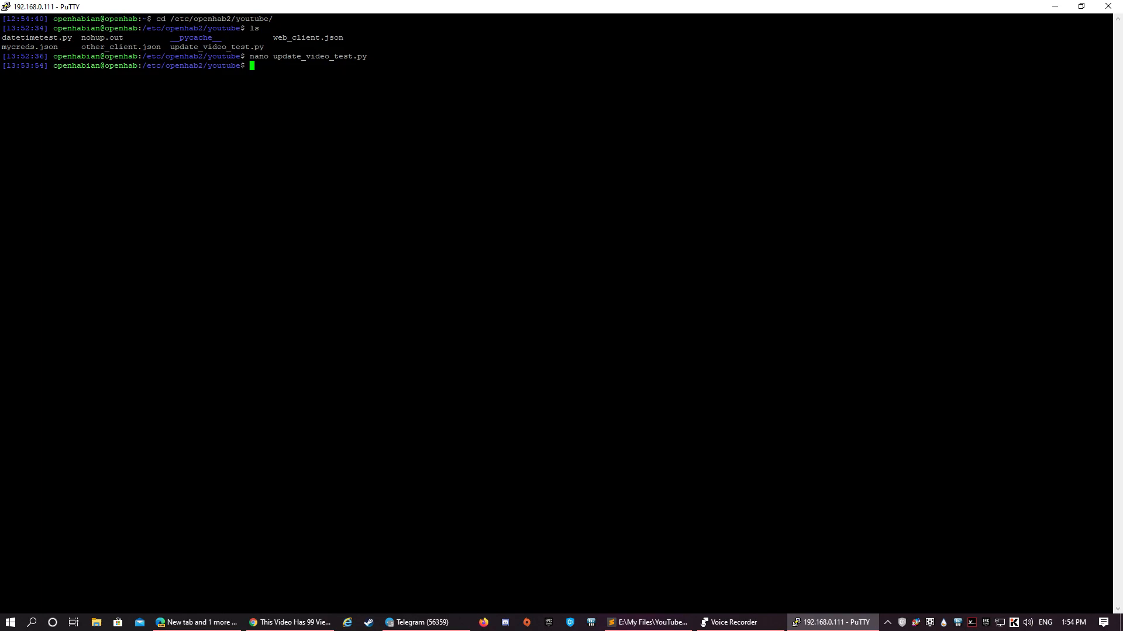
- Run 'python3 update_video_test.py' and copy the printed authorization URL into the browser
{"action": "type", "text": "python3 update_video_test.py"}
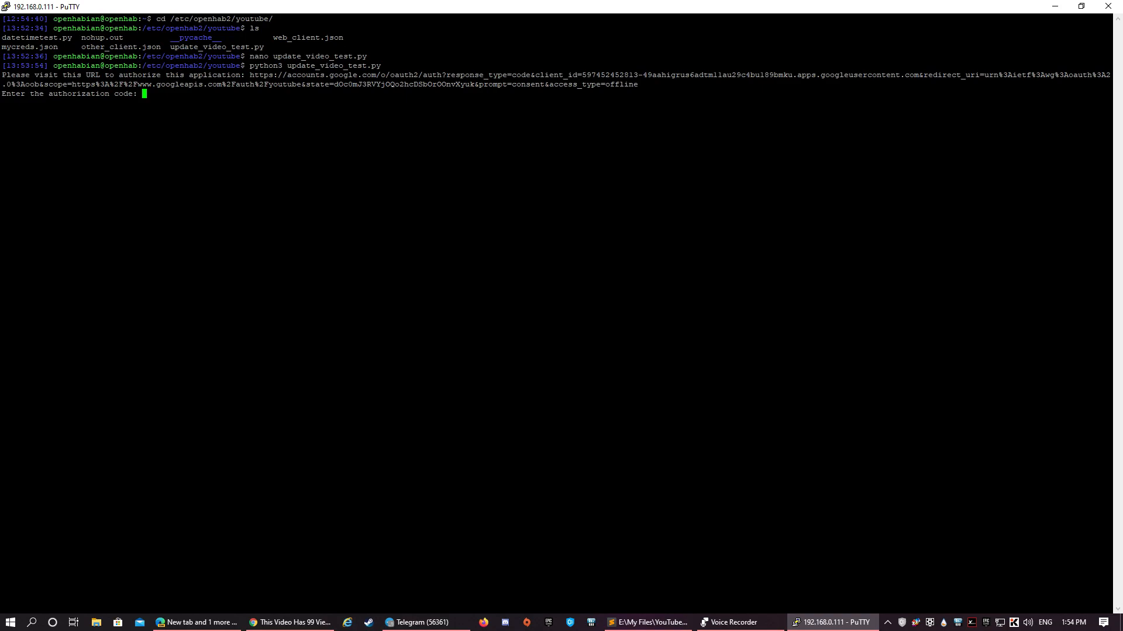
{"action": "left_click_drag", "start_coordinate": [250, 75], "coordinate": [636, 85]}
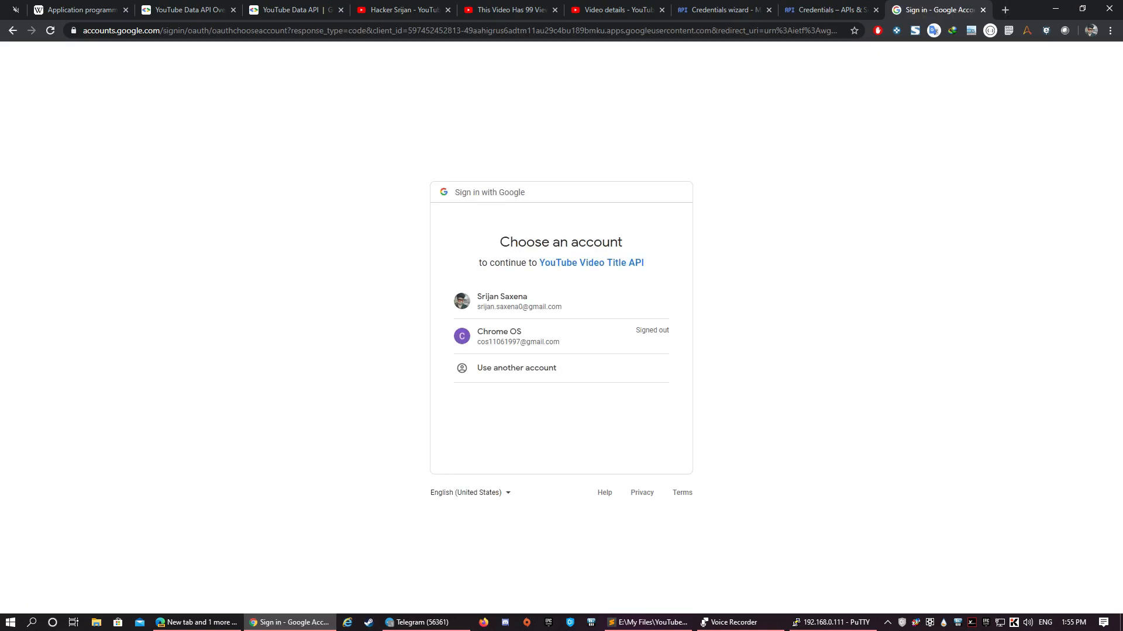
- Sign in with the main account, allow the unverified YouTube Video Title API, and copy the authorization code
{"action": "left_click", "coordinate": [519, 301]}
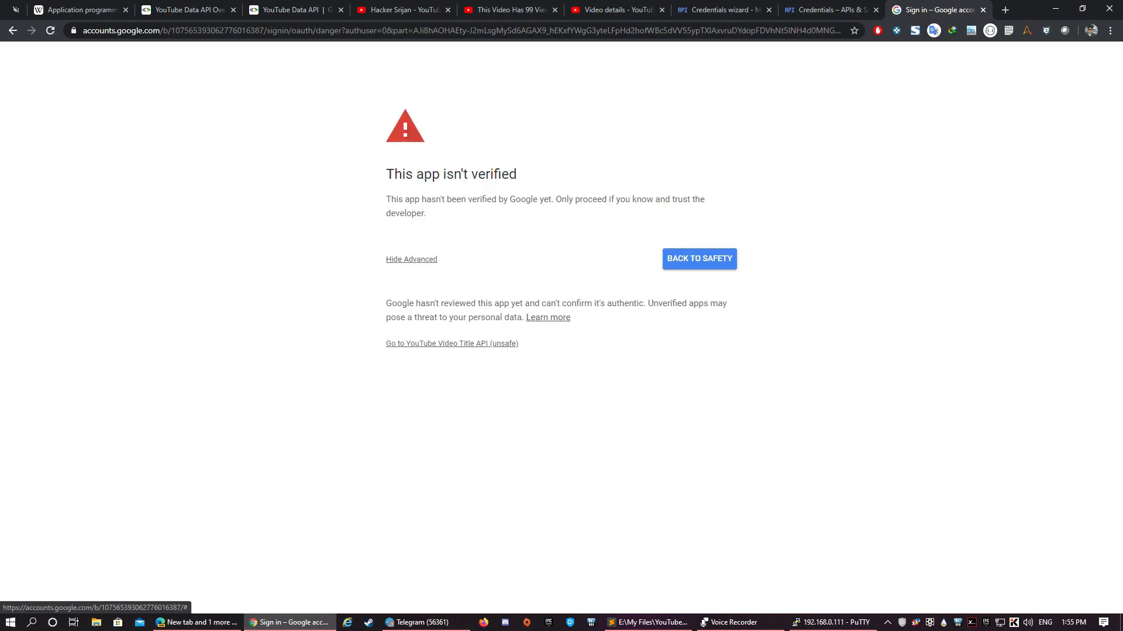
{"action": "left_click", "coordinate": [452, 344]}
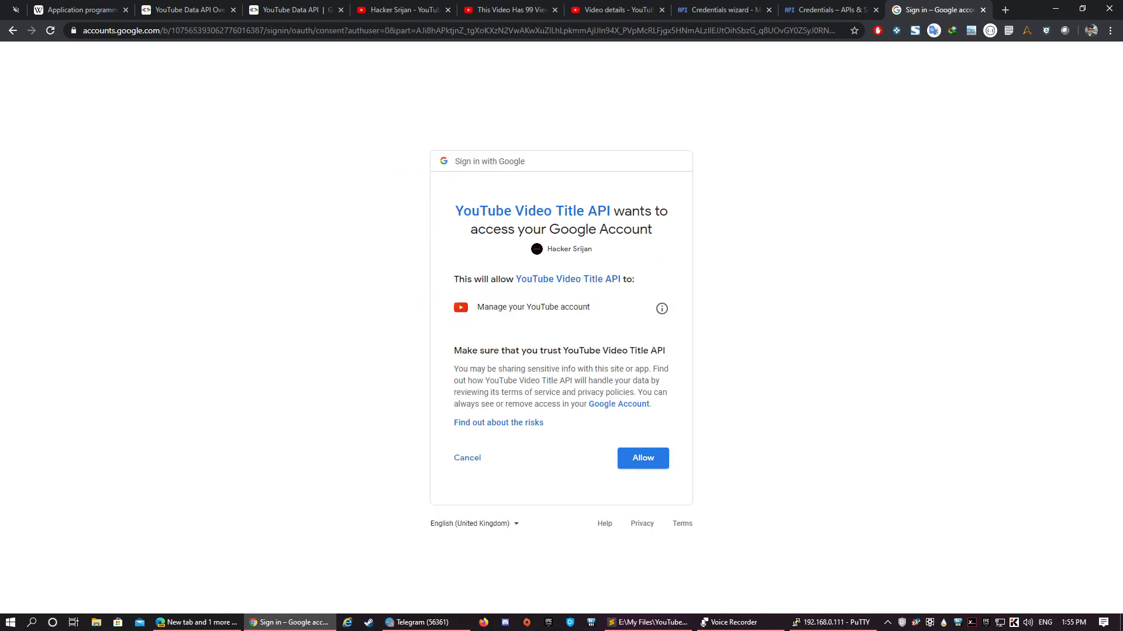
{"action": "left_click", "coordinate": [644, 458]}
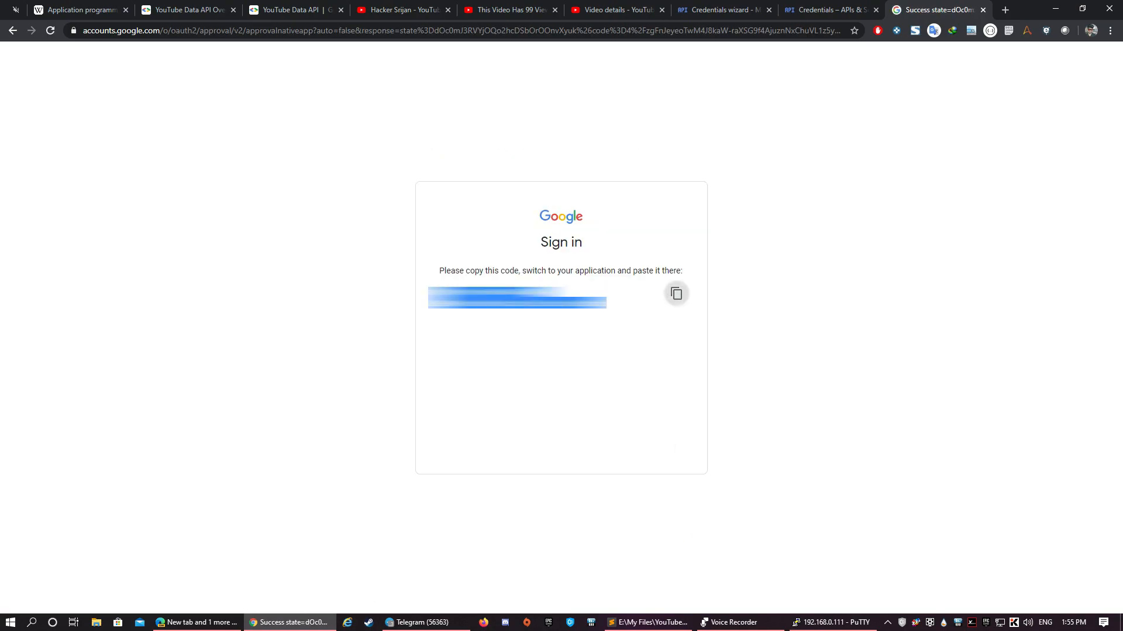
{"action": "left_click", "coordinate": [833, 623]}
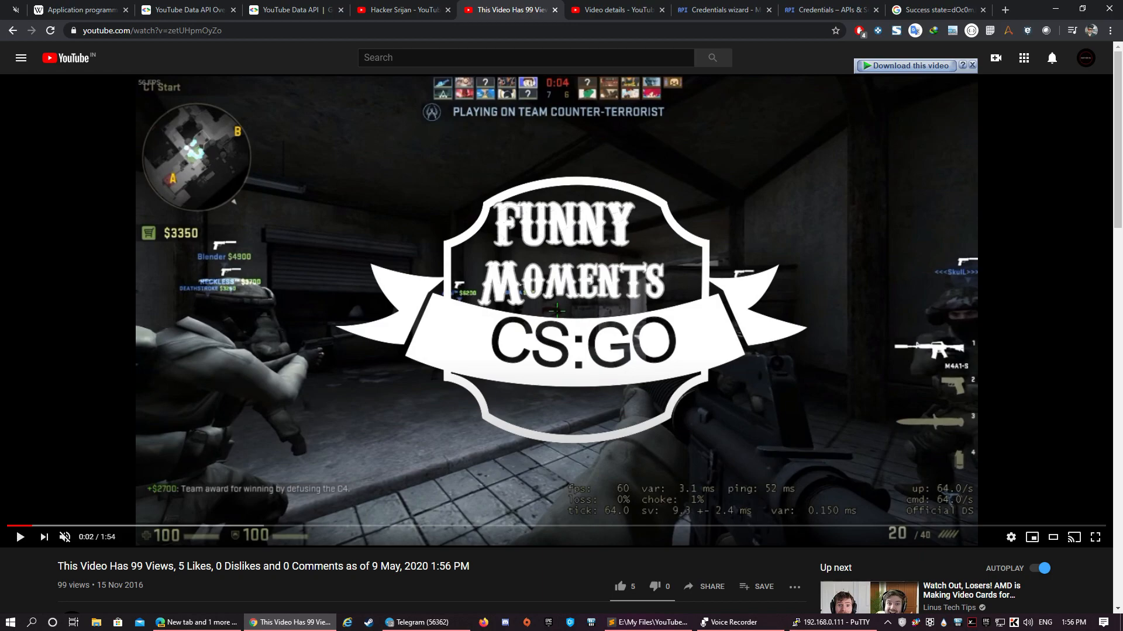
- Select the video's updated live-stats title, then bring the PuTTY session back to the front
{"action": "left_click_drag", "start_coordinate": [372, 566], "coordinate": [470, 566]}
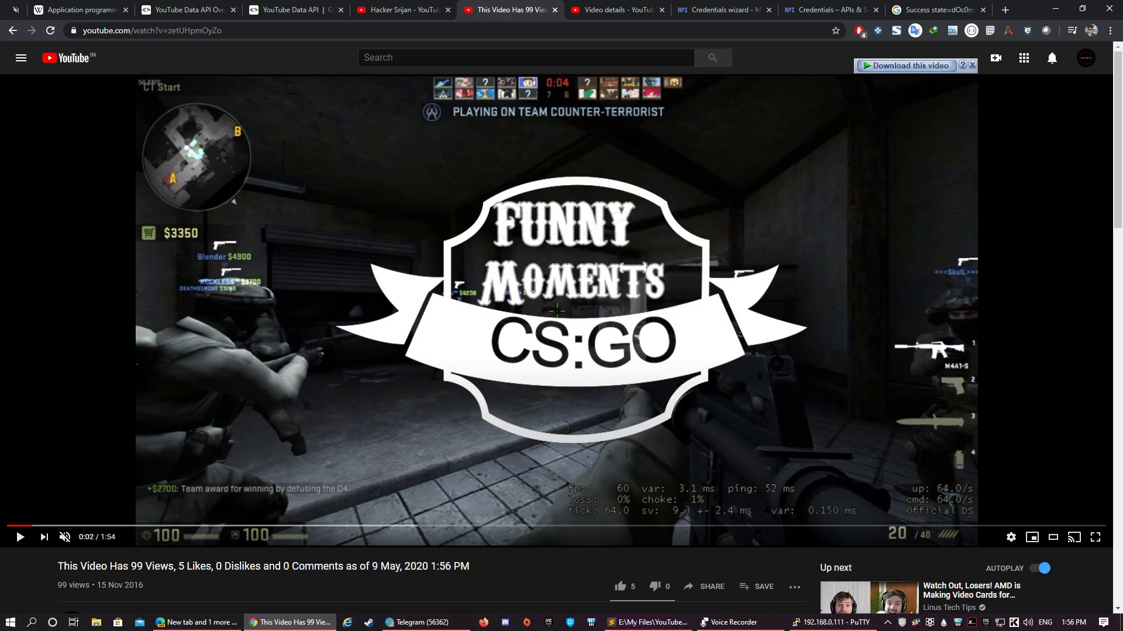
{"action": "left_click", "coordinate": [831, 622]}
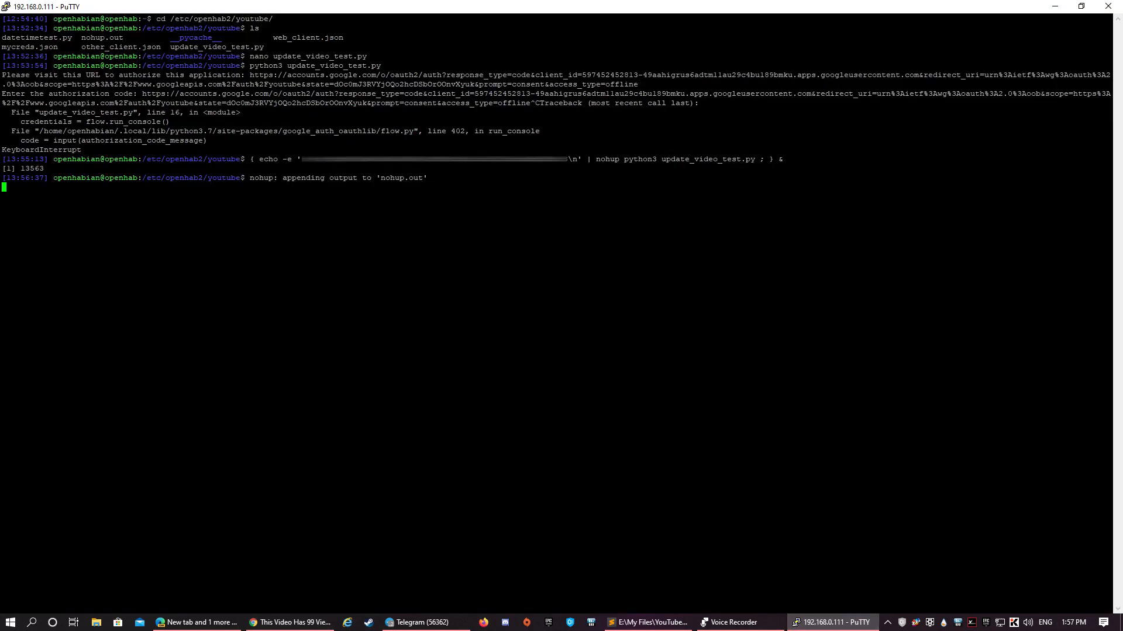